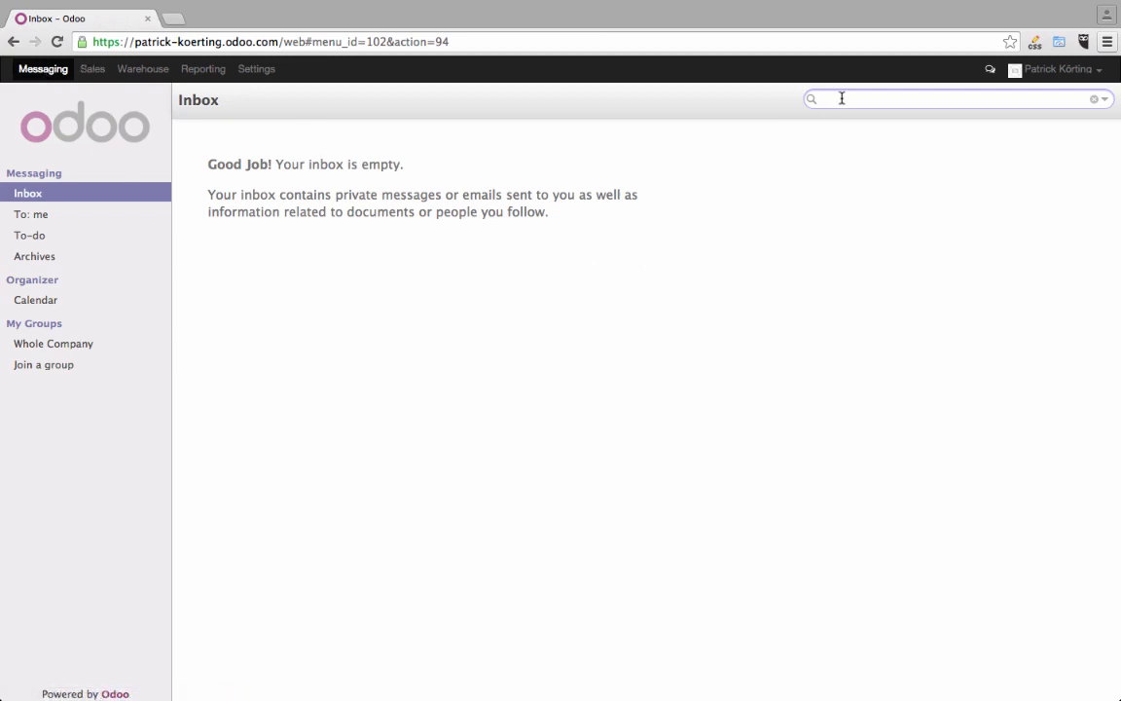
Step: Show all messages addressed to me by removing the To Read filter
{"action": "left_click", "coordinate": [31, 215]}
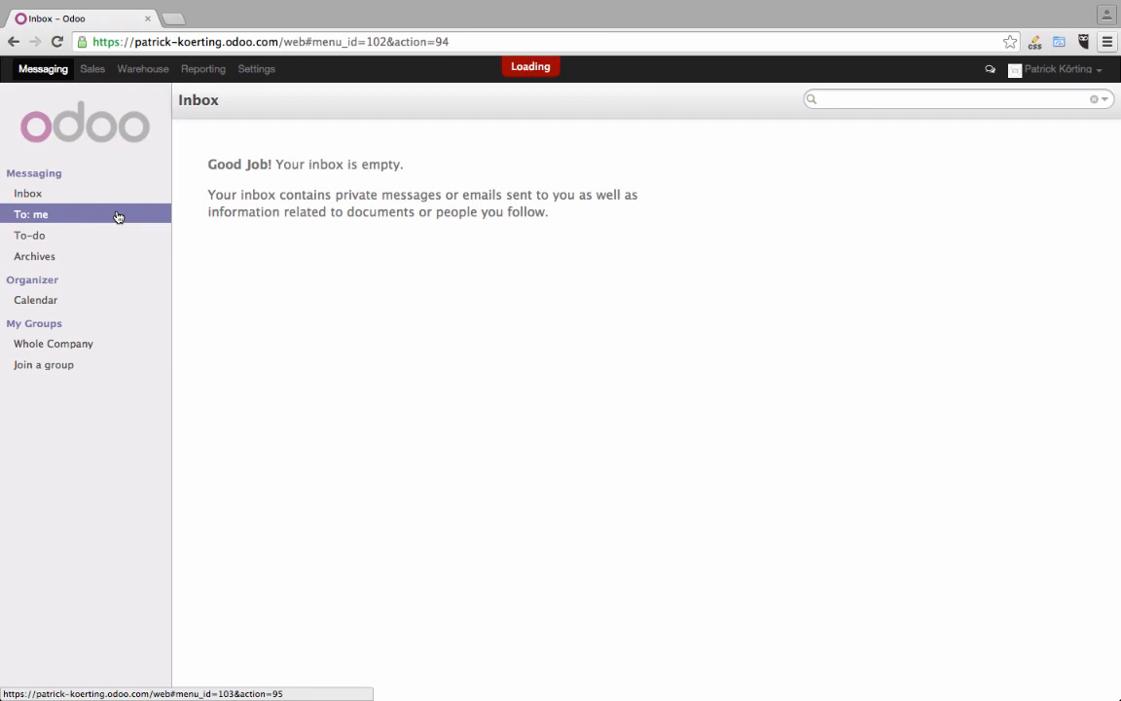
{"action": "left_click", "coordinate": [36, 214]}
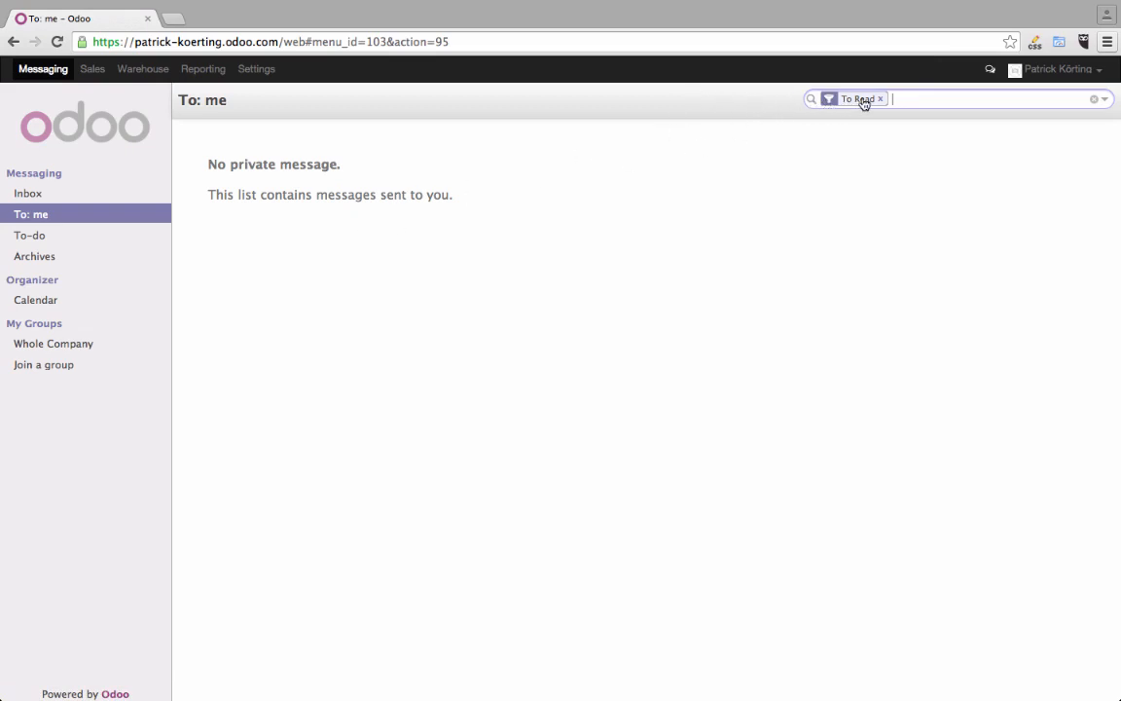
{"action": "left_click", "coordinate": [880, 98]}
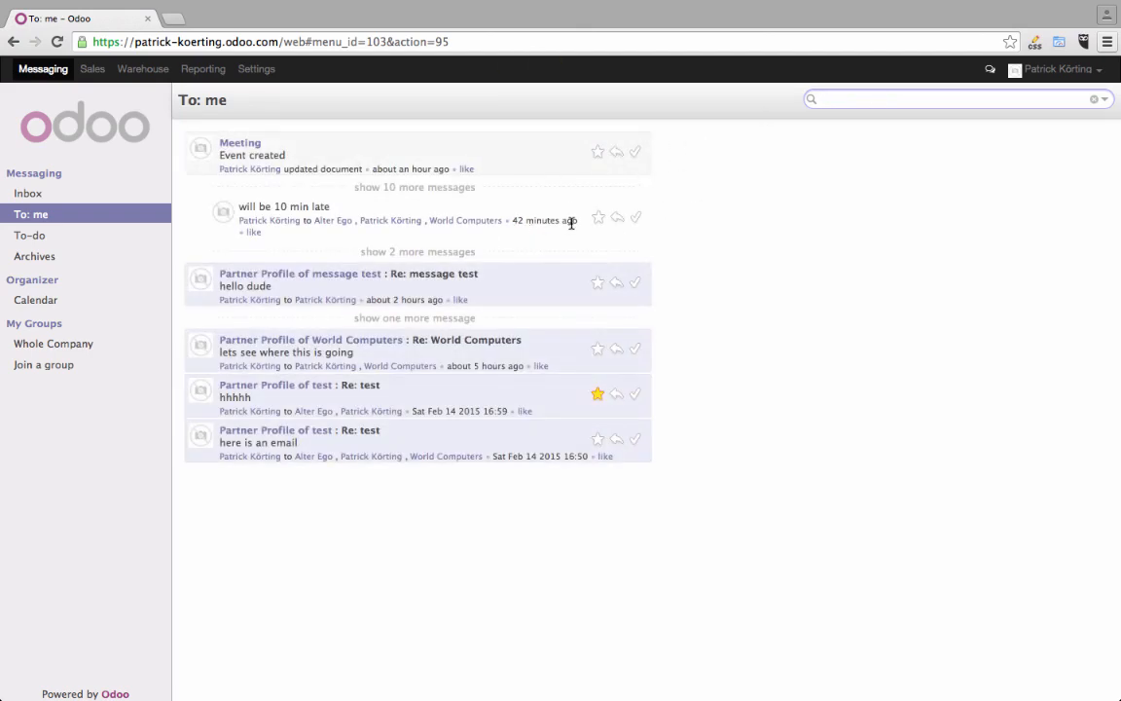
{"action": "mouse_move", "coordinate": [545, 220]}
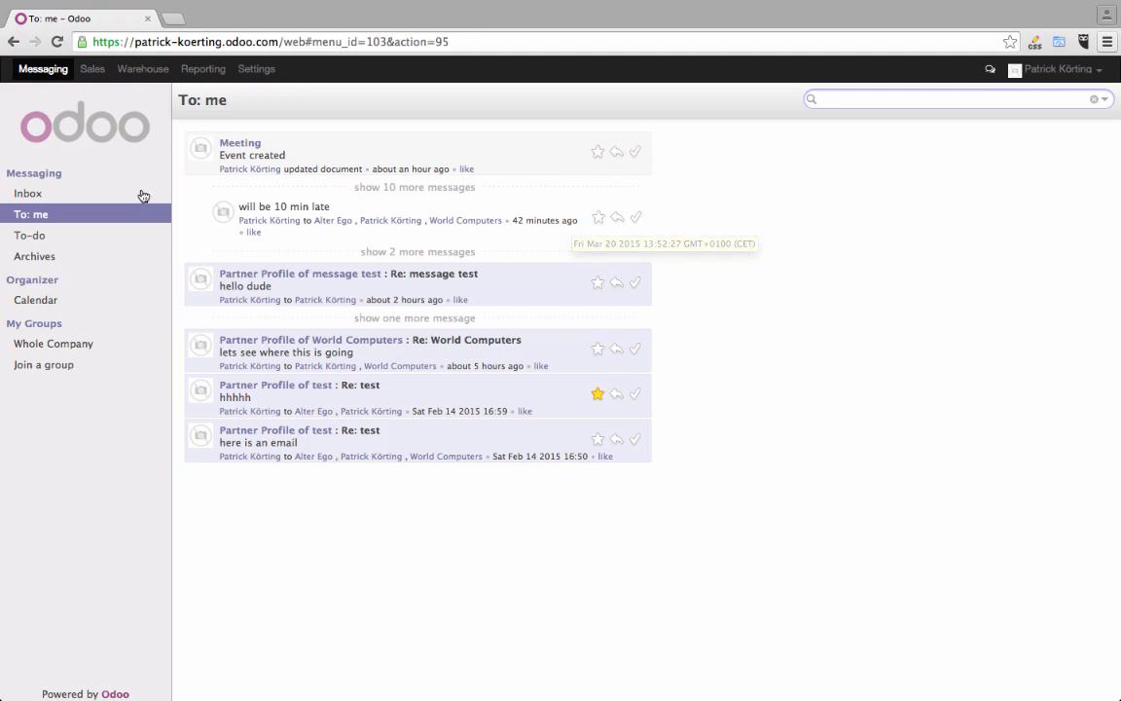
{"action": "left_click", "coordinate": [36, 300]}
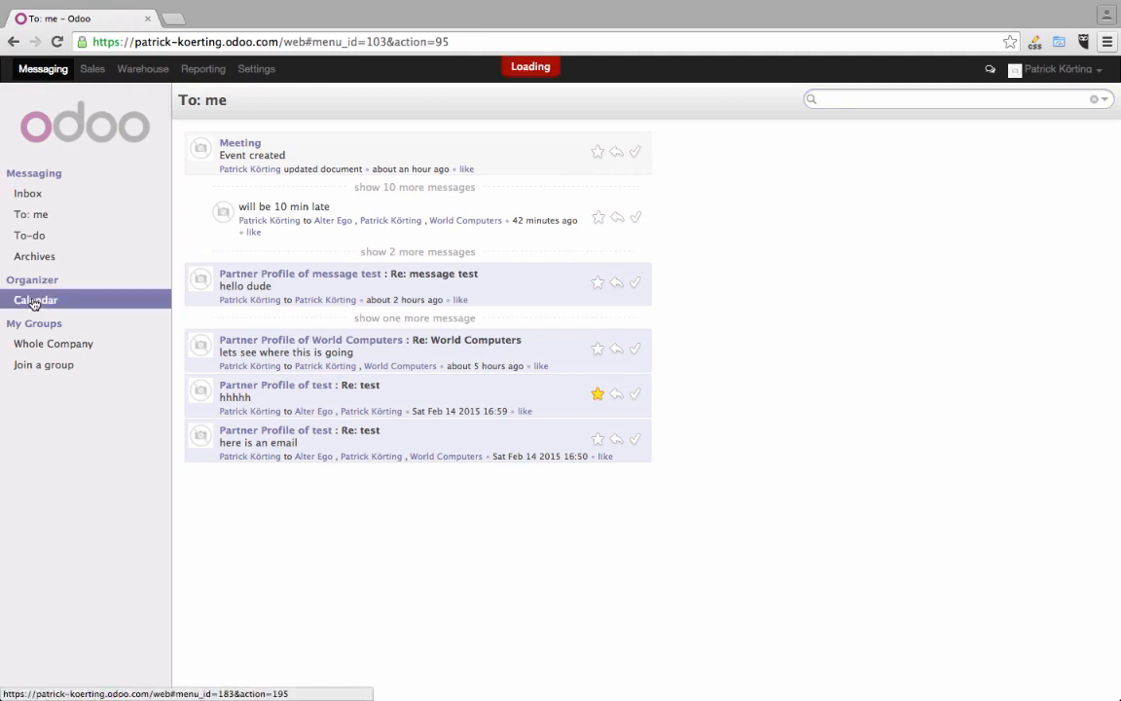
Step: Open the Meetings calendar and try a 'pa' Search Responsible suggestion, then dismiss it
{"action": "left_click", "coordinate": [36, 299]}
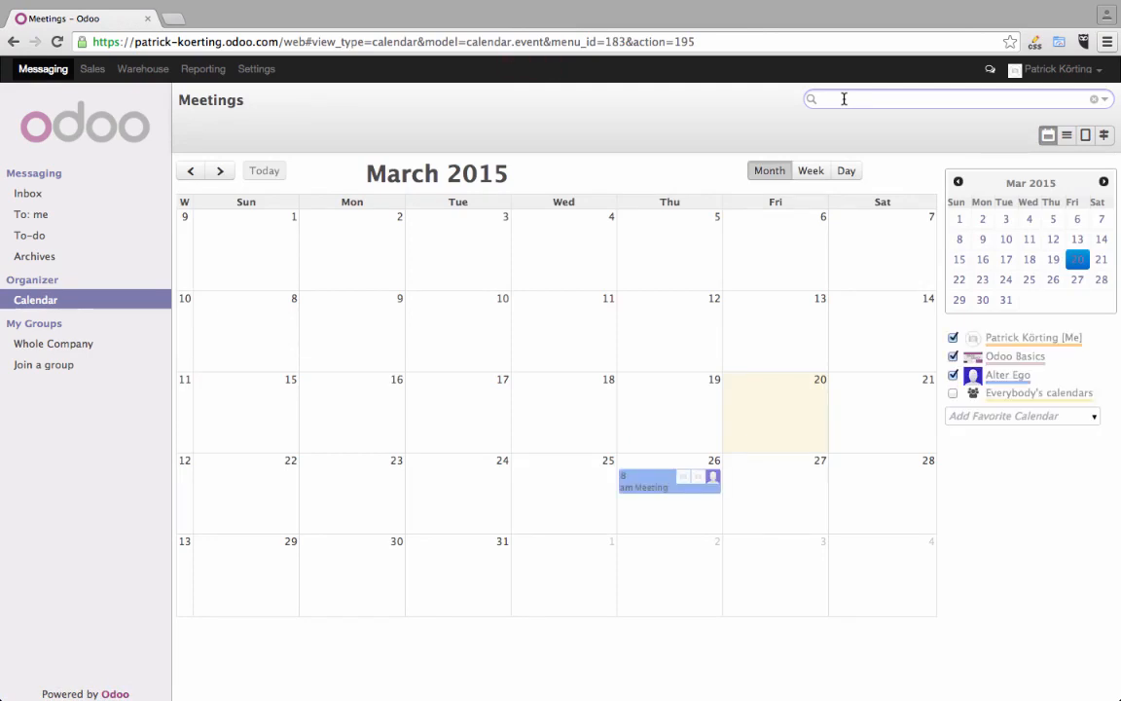
{"action": "type", "text": "patr"}
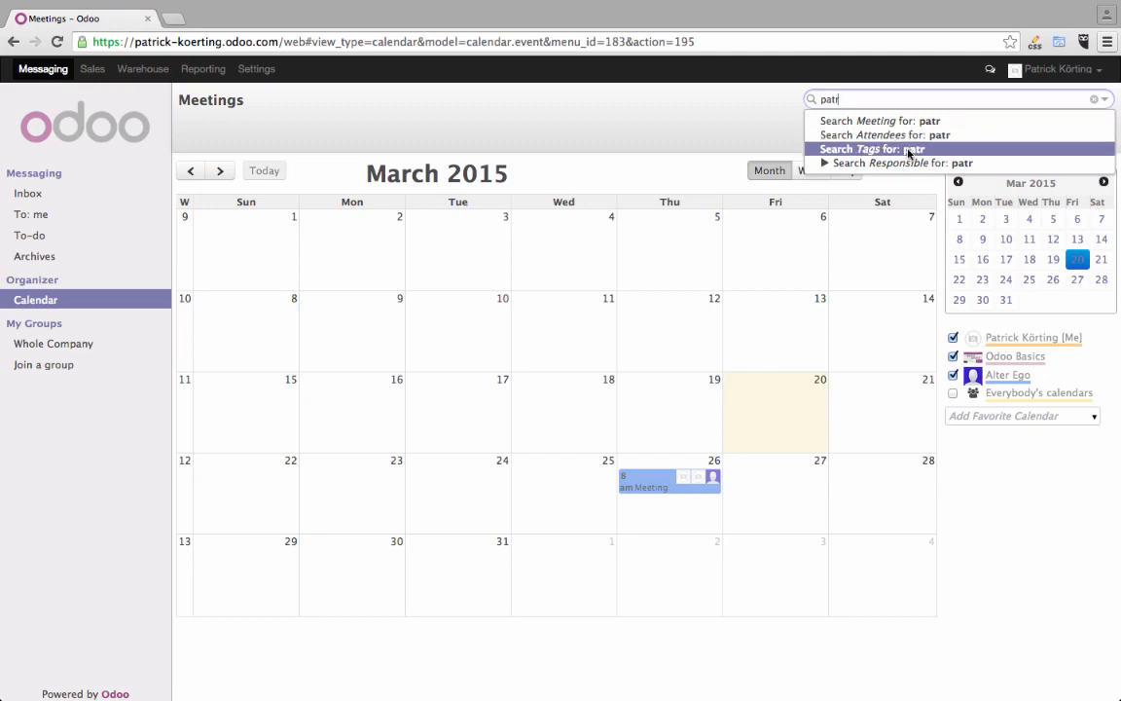
{"action": "mouse_move", "coordinate": [916, 163]}
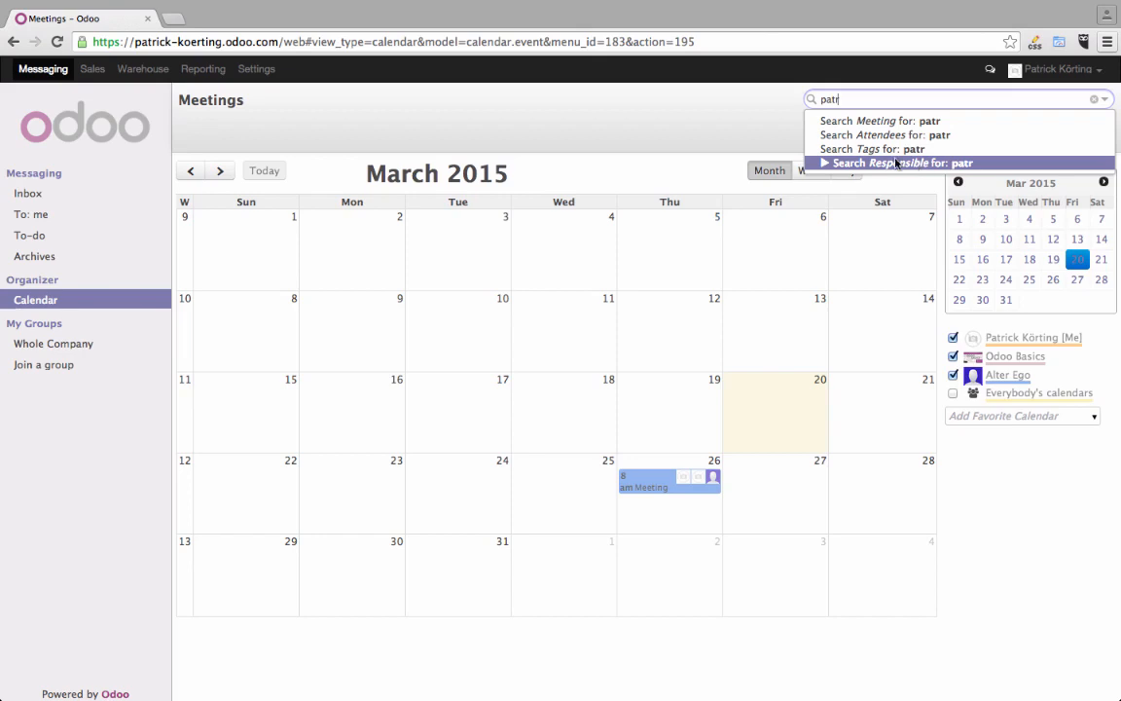
{"action": "left_click", "coordinate": [1094, 99]}
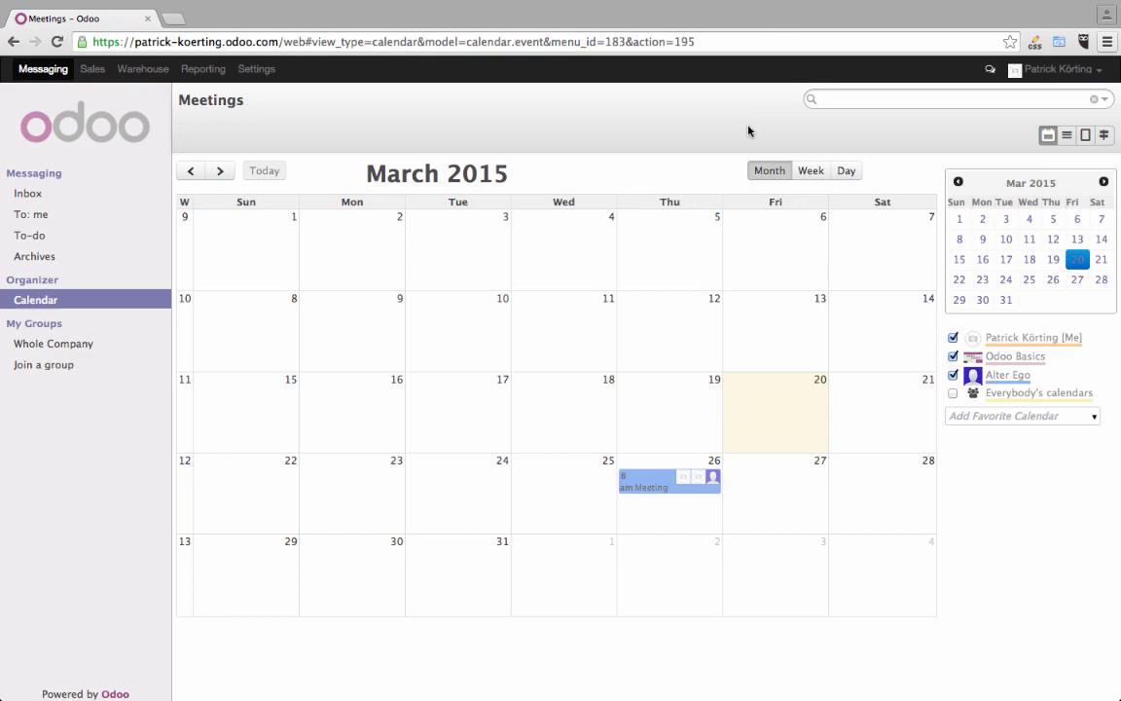
{"action": "mouse_move", "coordinate": [676, 157]}
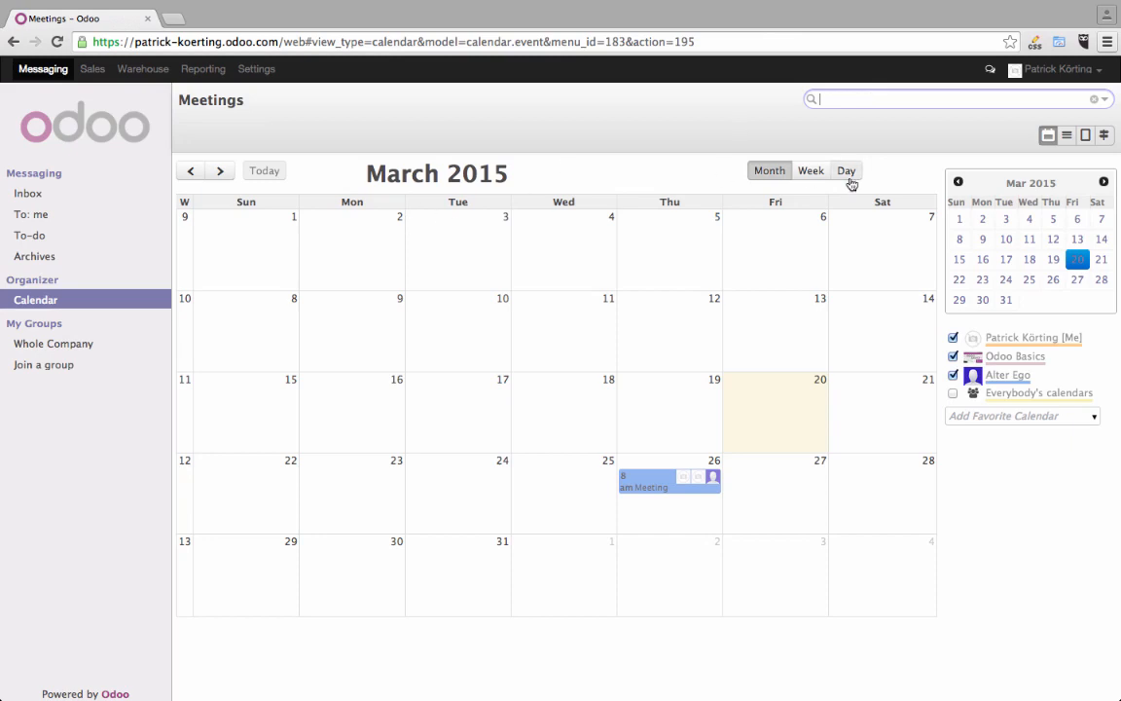
Step: Switch Meetings to list view and reveal the Filters and Group By options
{"action": "left_click", "coordinate": [1067, 135]}
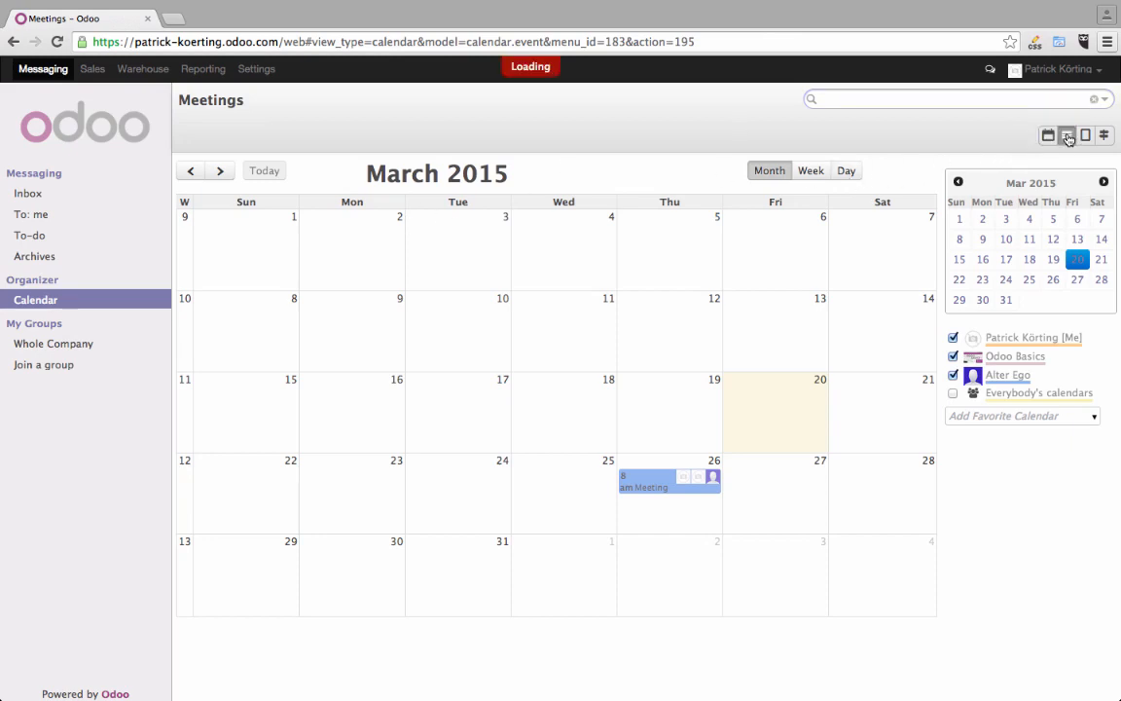
{"action": "left_click", "coordinate": [1067, 135]}
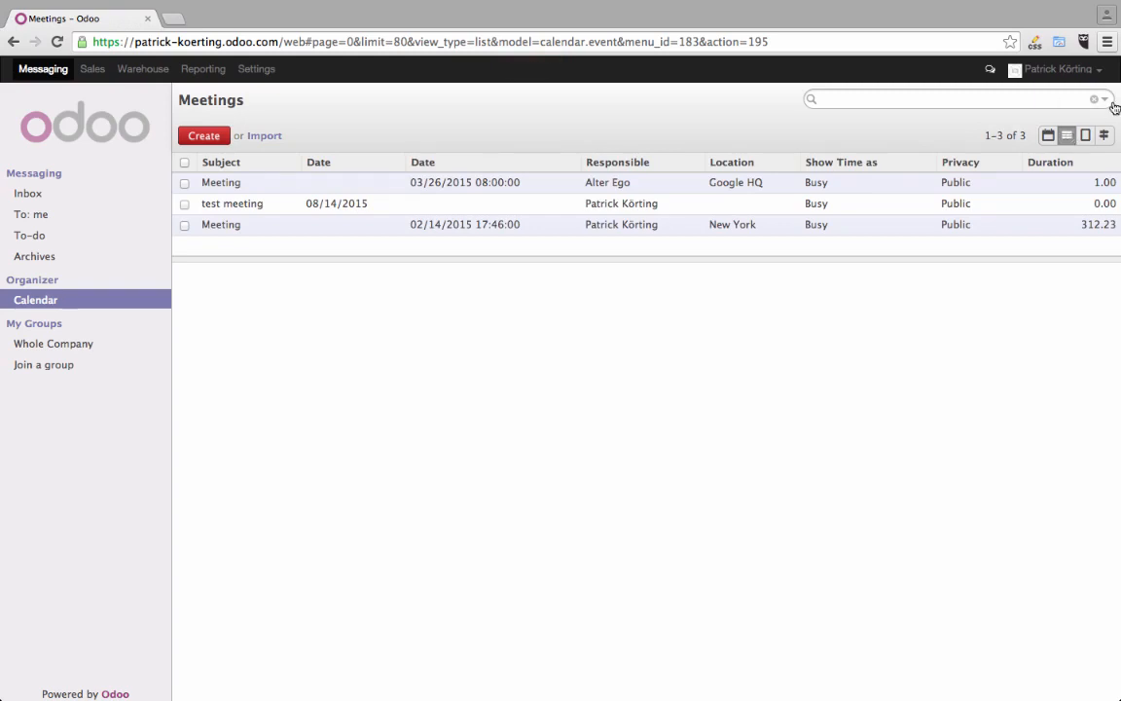
{"action": "mouse_move", "coordinate": [1107, 101]}
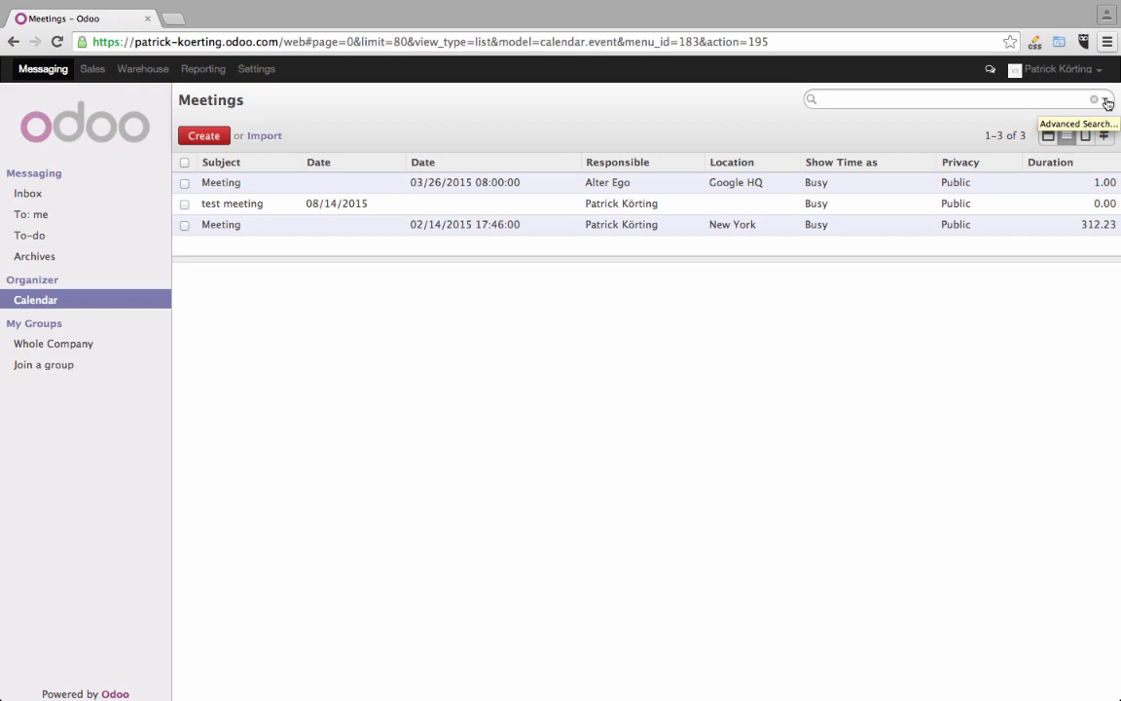
{"action": "left_click", "coordinate": [1107, 102]}
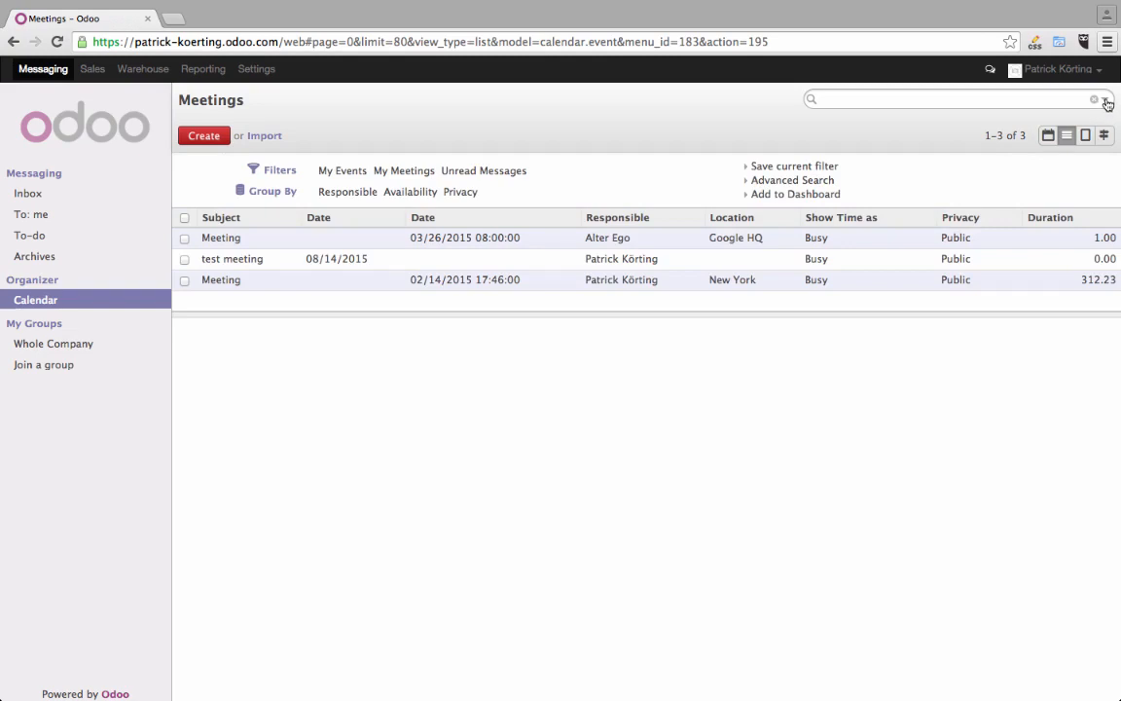
{"action": "mouse_move", "coordinate": [623, 139]}
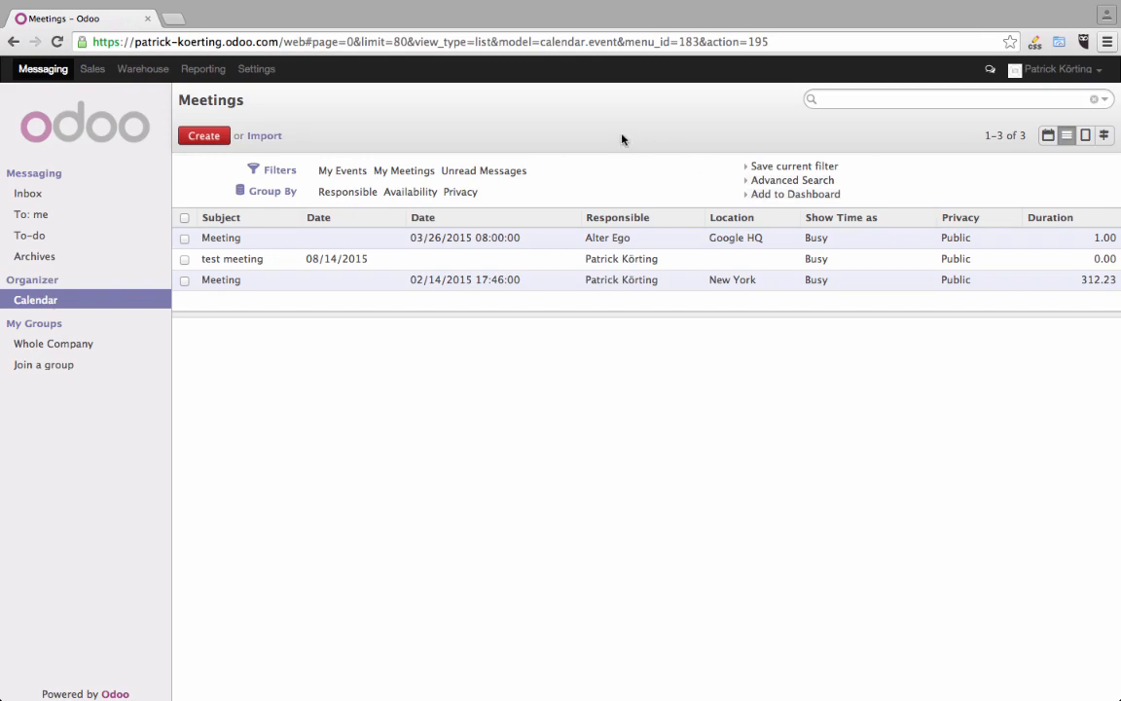
{"action": "mouse_move", "coordinate": [240, 213]}
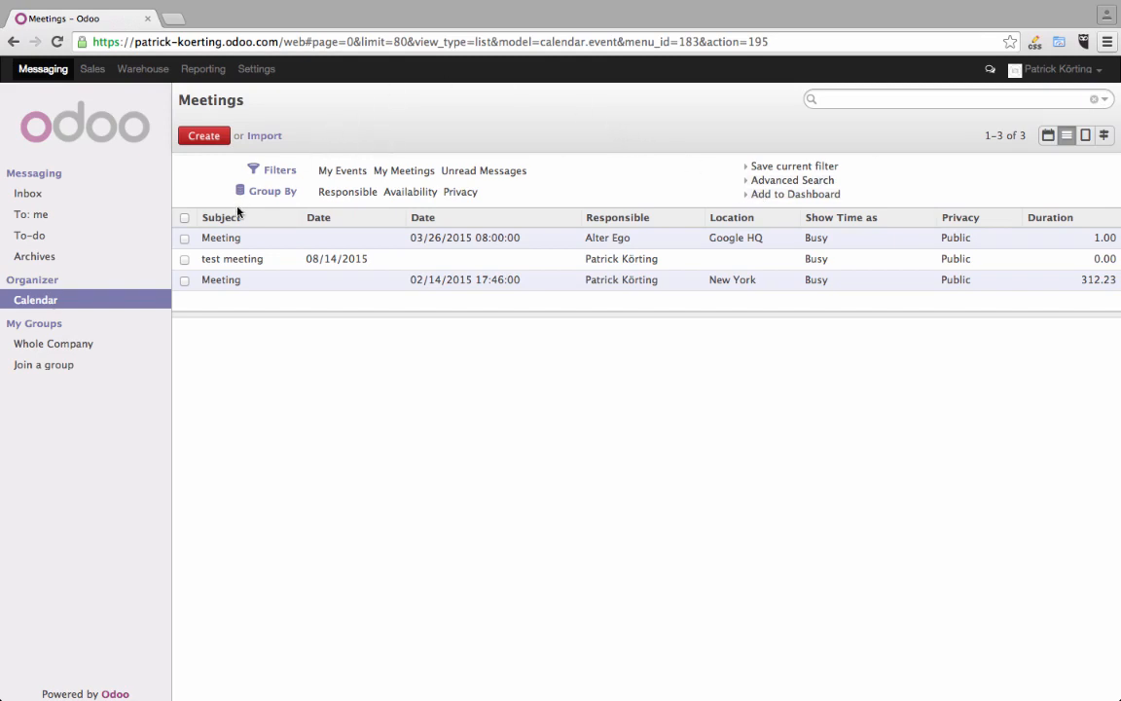
{"action": "left_click", "coordinate": [348, 192]}
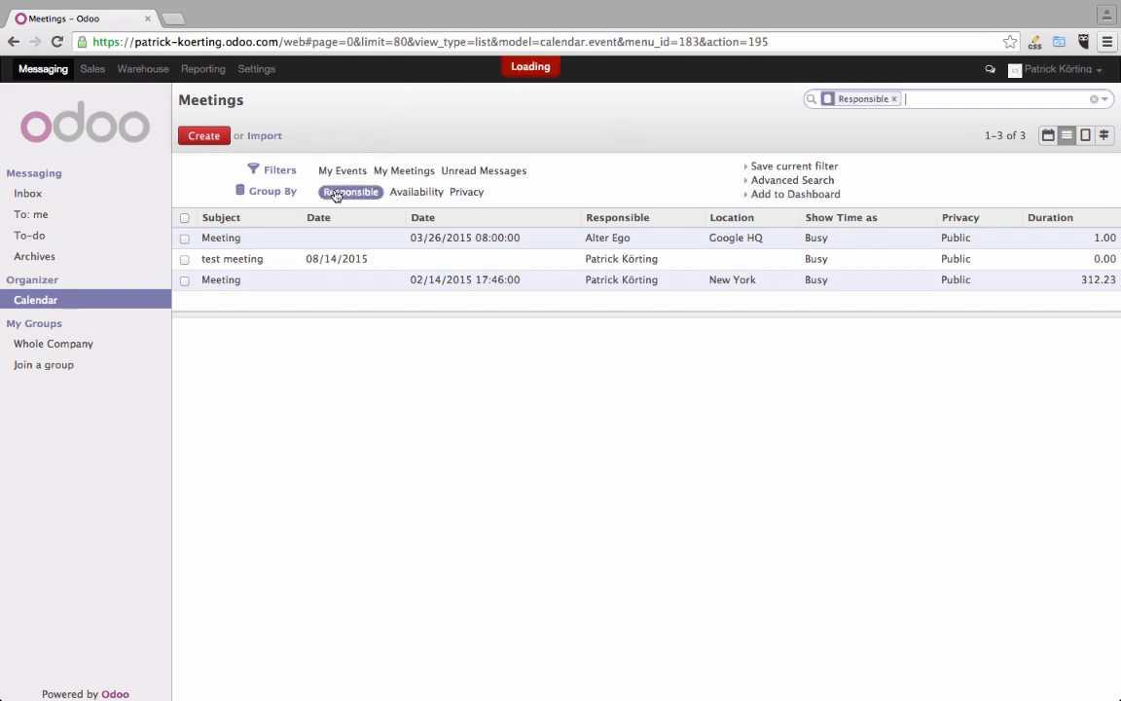
{"action": "left_click", "coordinate": [351, 191]}
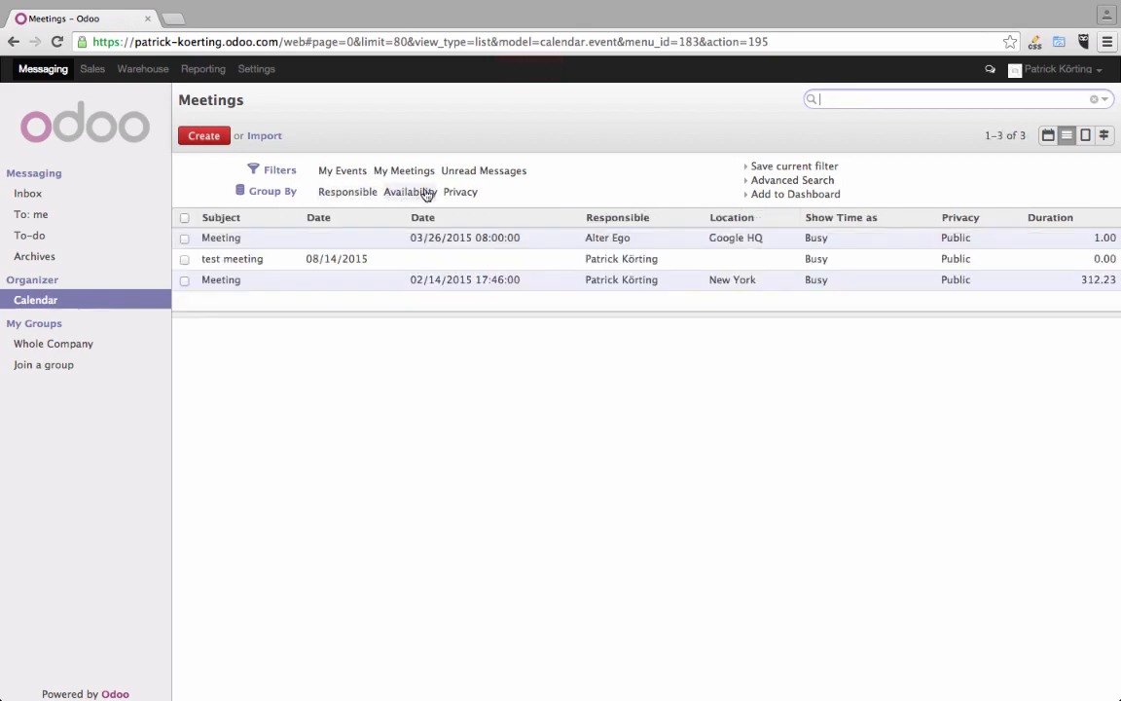
{"action": "left_click", "coordinate": [460, 192]}
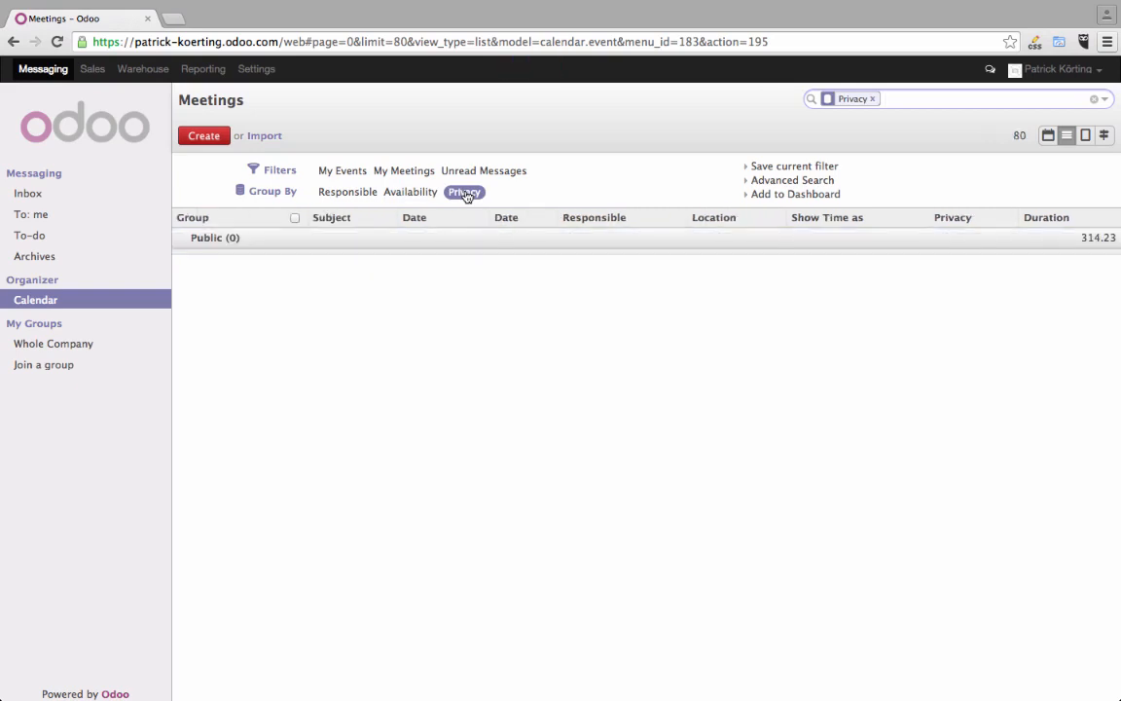
{"action": "left_click", "coordinate": [411, 192]}
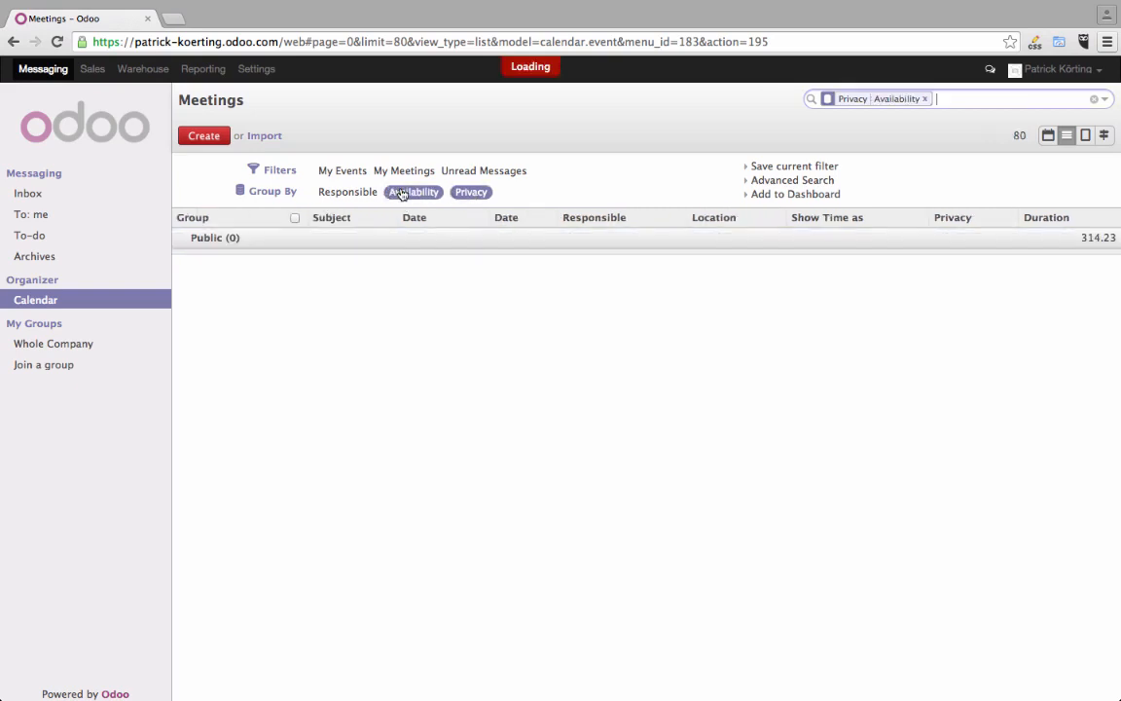
{"action": "left_click", "coordinate": [407, 171]}
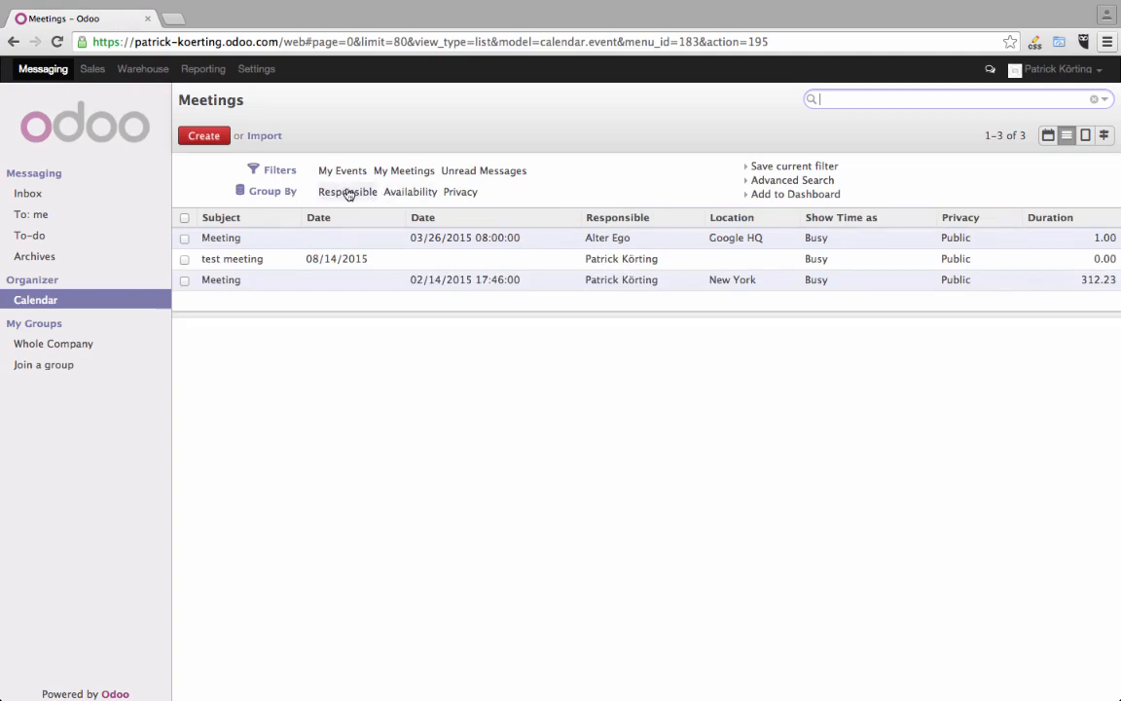
{"action": "mouse_move", "coordinate": [295, 191]}
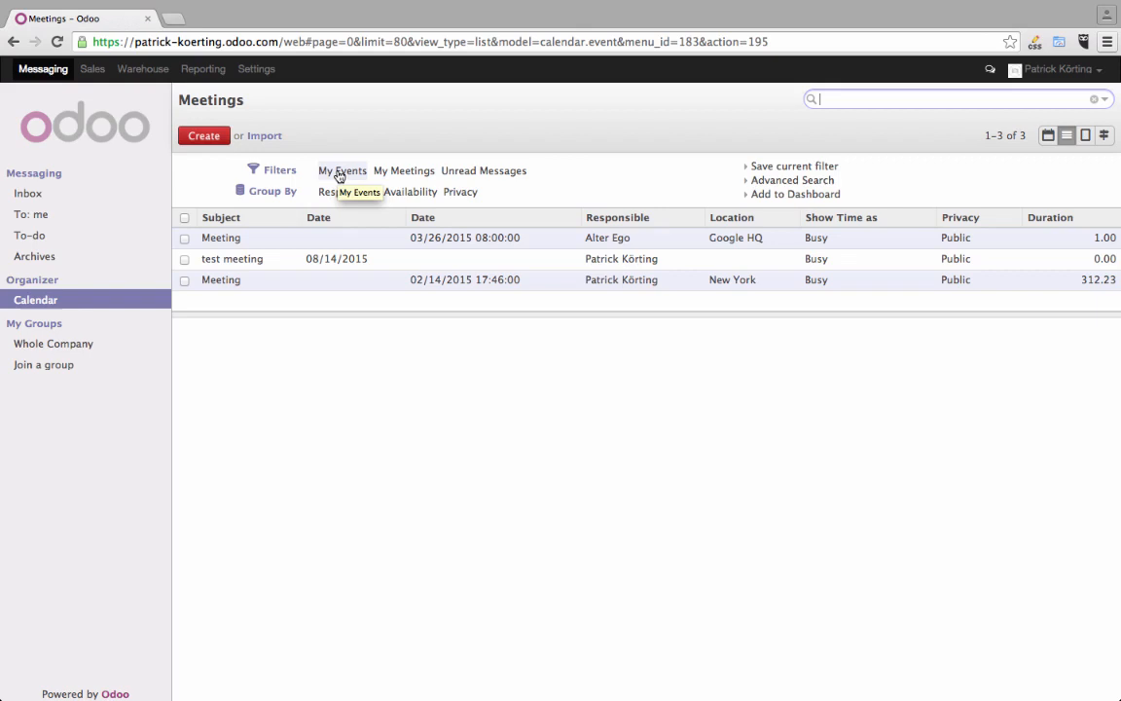
Step: Try the My Events, Unread Messages and My Meetings filters, then clear them all
{"action": "left_click", "coordinate": [342, 171]}
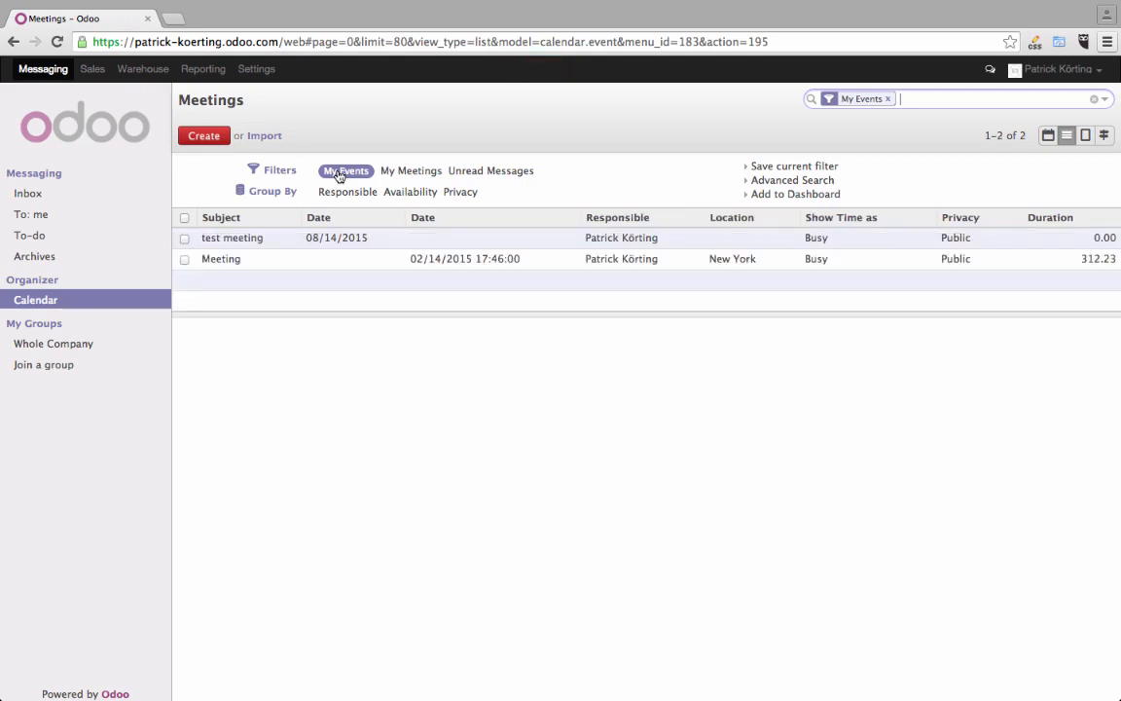
{"action": "mouse_move", "coordinate": [411, 170]}
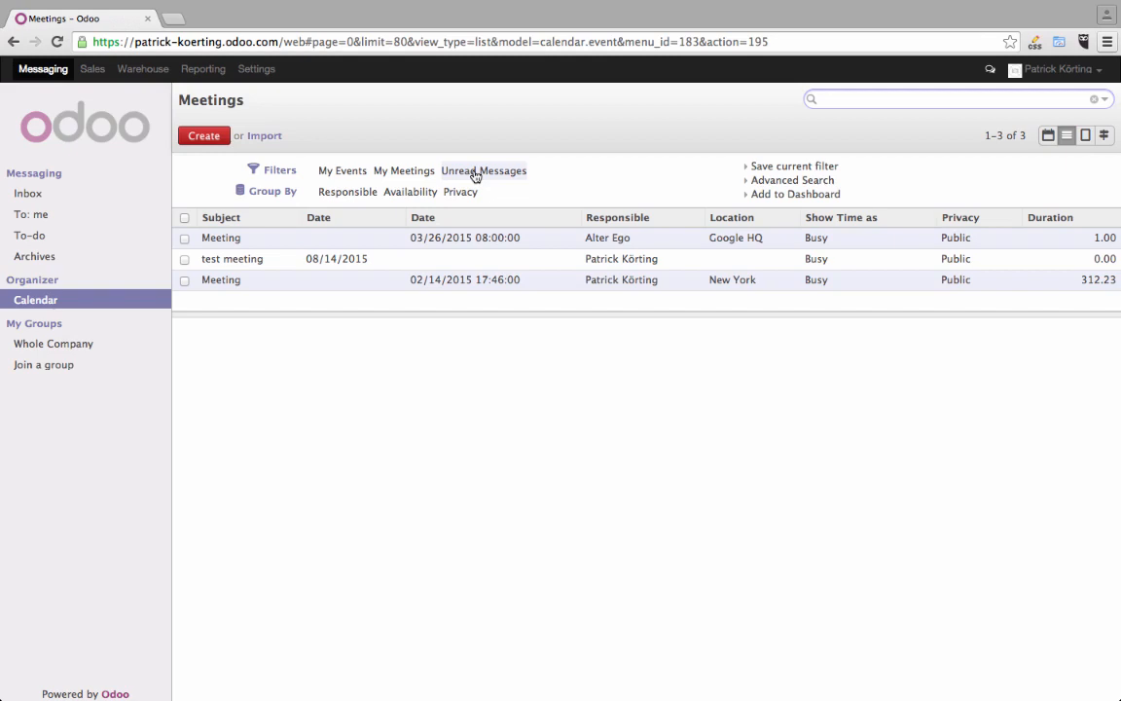
{"action": "left_click", "coordinate": [485, 170]}
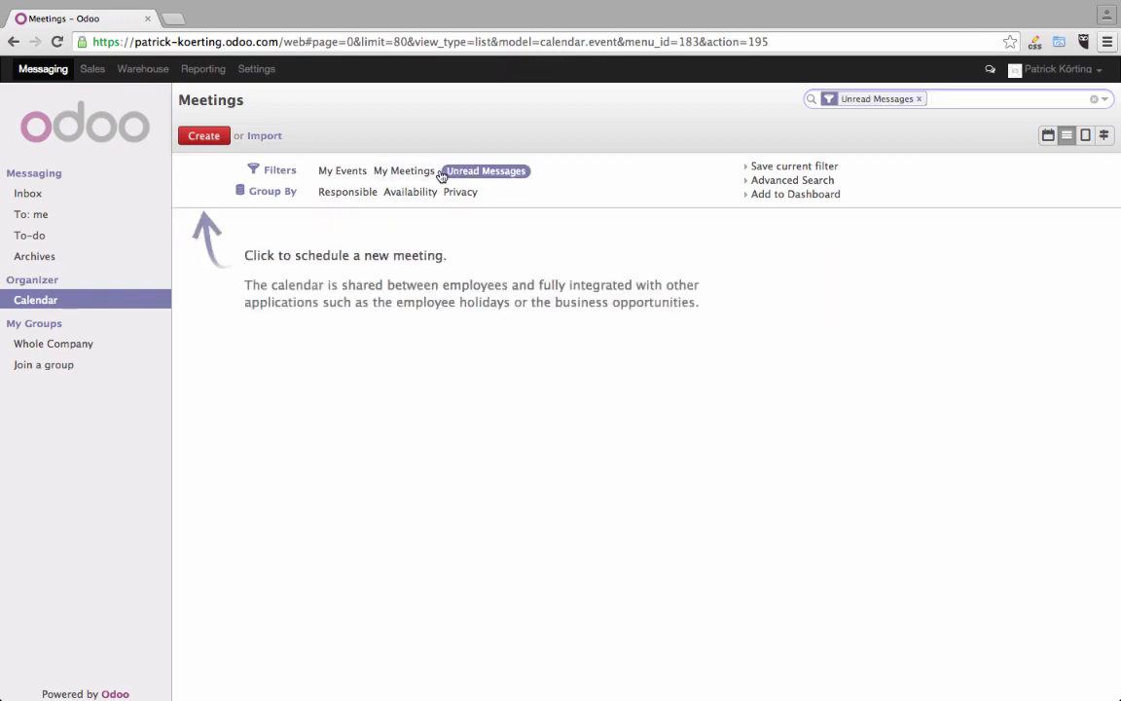
{"action": "left_click", "coordinate": [406, 171]}
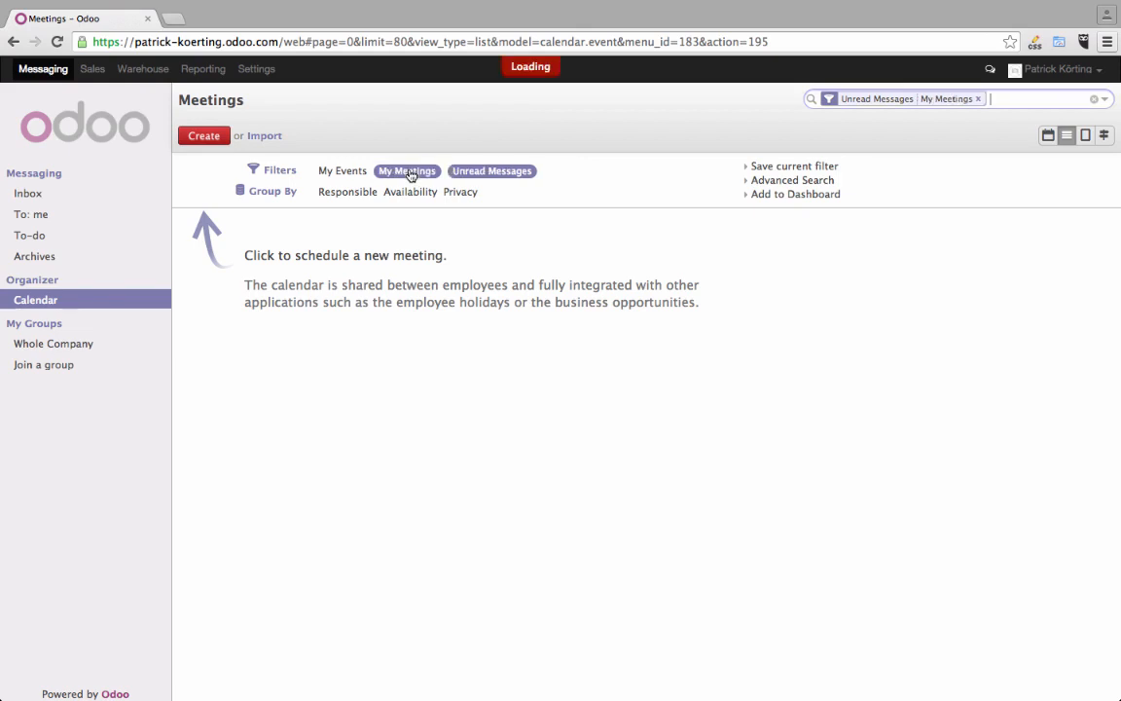
{"action": "left_click", "coordinate": [407, 171]}
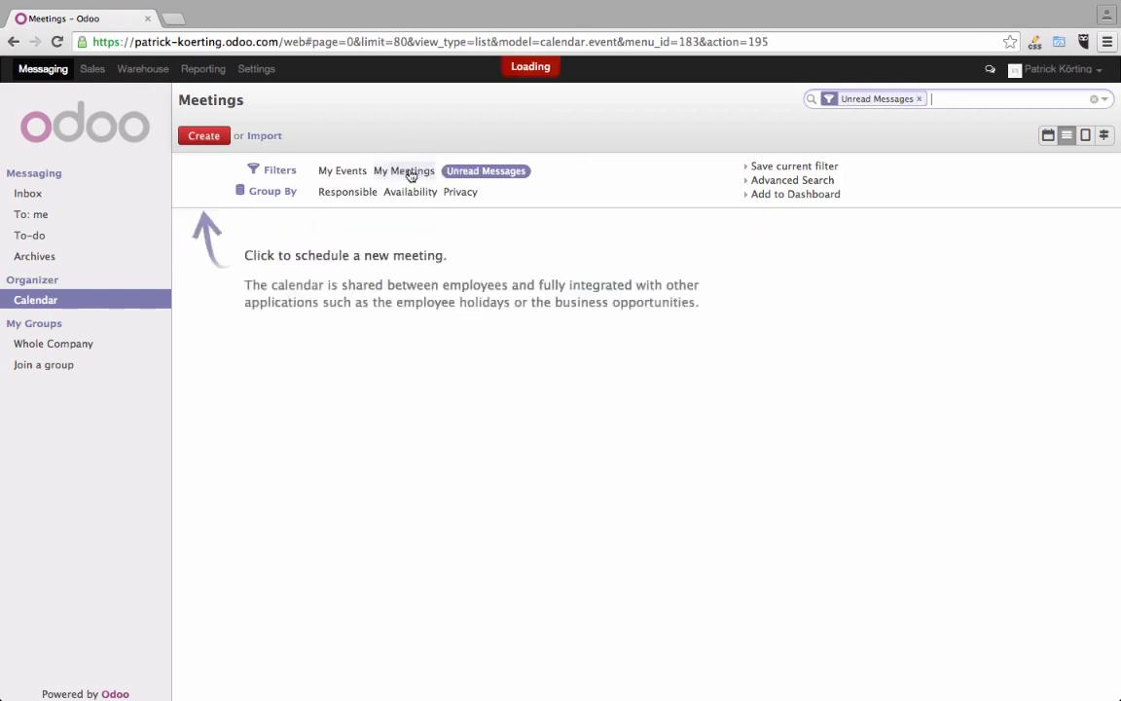
{"action": "left_click", "coordinate": [919, 99]}
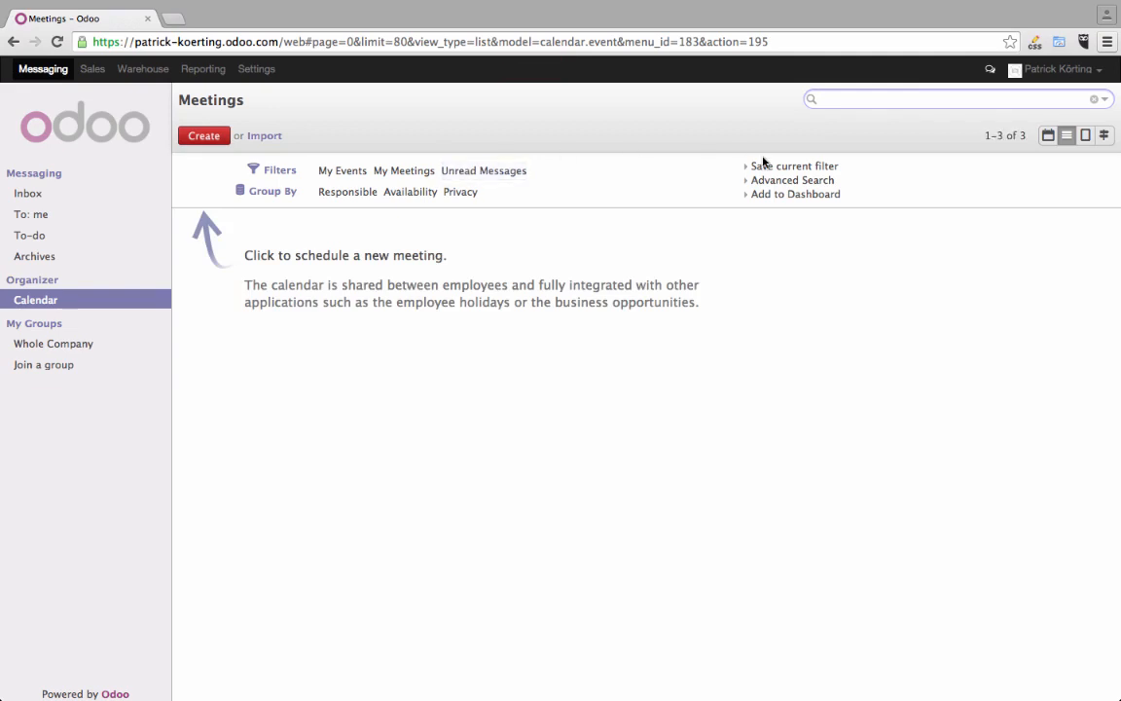
{"action": "mouse_move", "coordinate": [769, 168]}
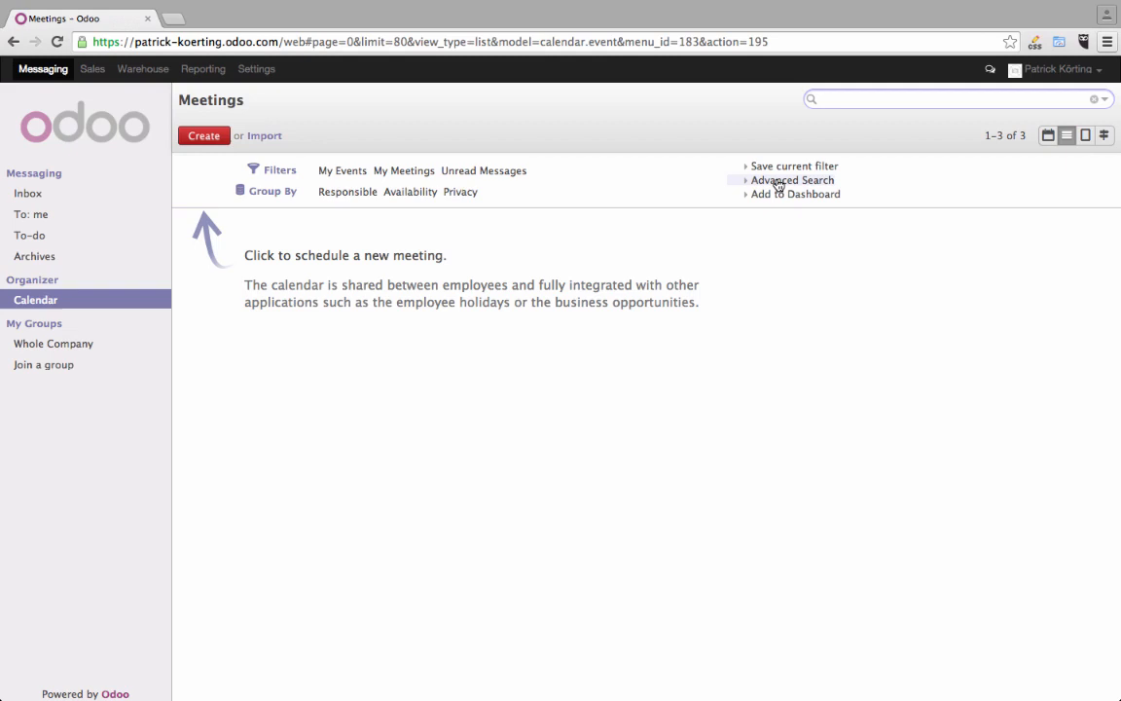
Step: Add an advanced search condition and browse its list of meeting fields
{"action": "left_click", "coordinate": [792, 180]}
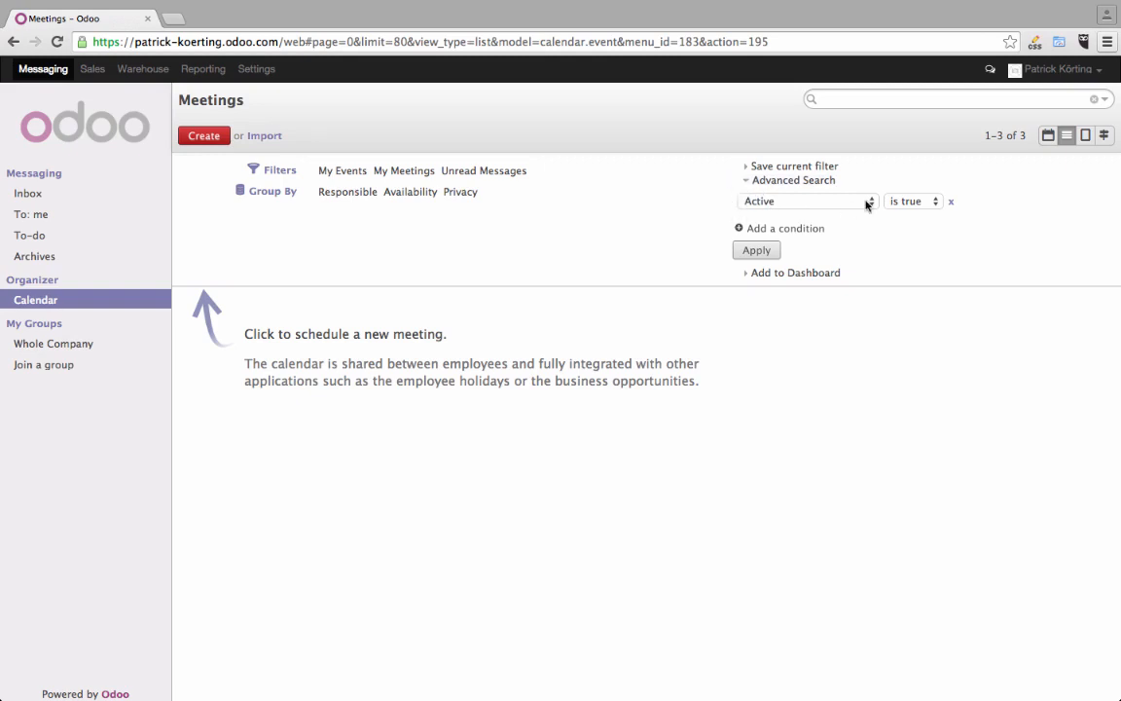
{"action": "mouse_move", "coordinate": [870, 201]}
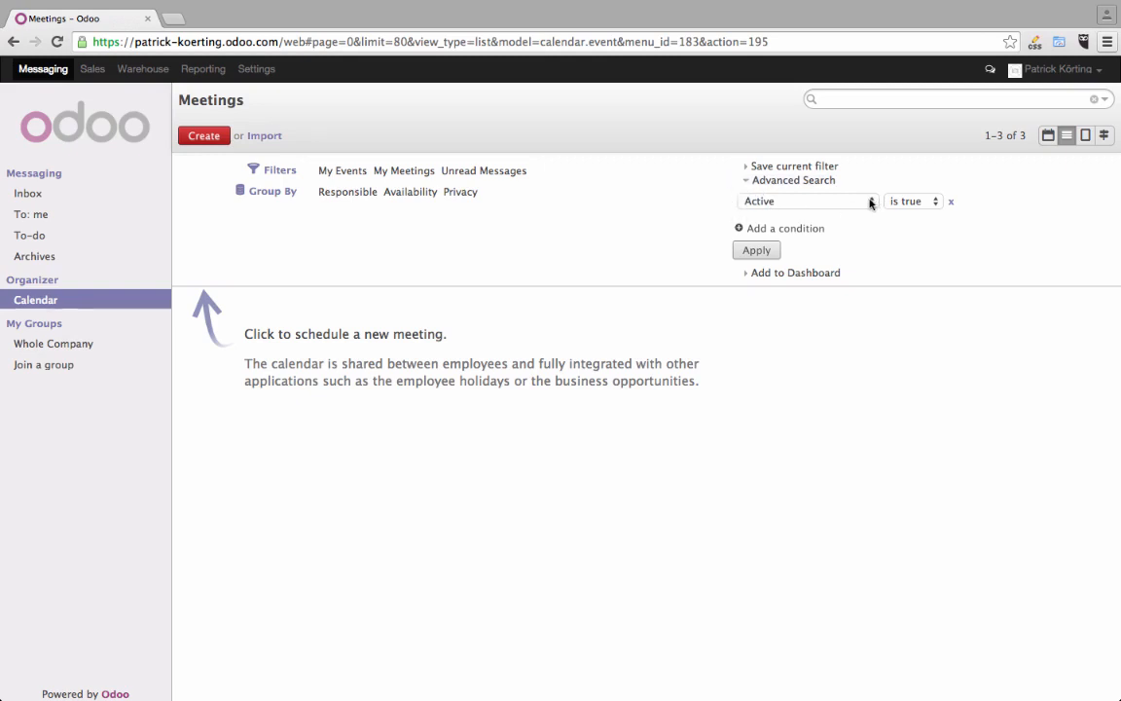
{"action": "left_click", "coordinate": [803, 201]}
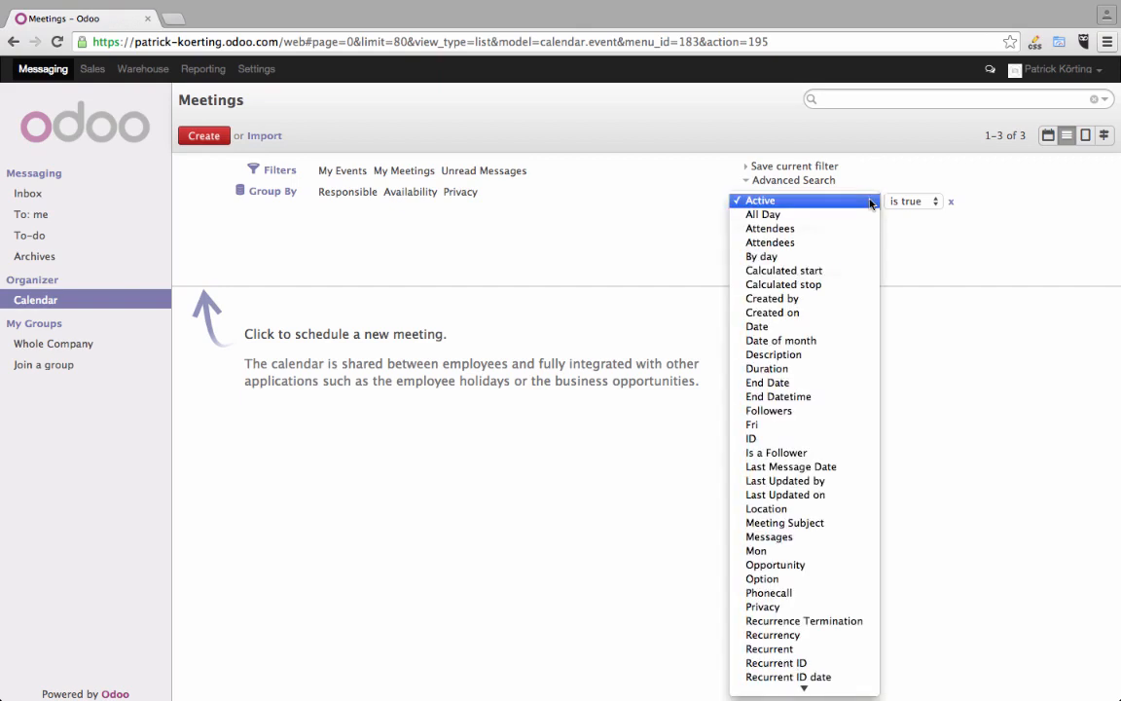
{"action": "mouse_move", "coordinate": [771, 228]}
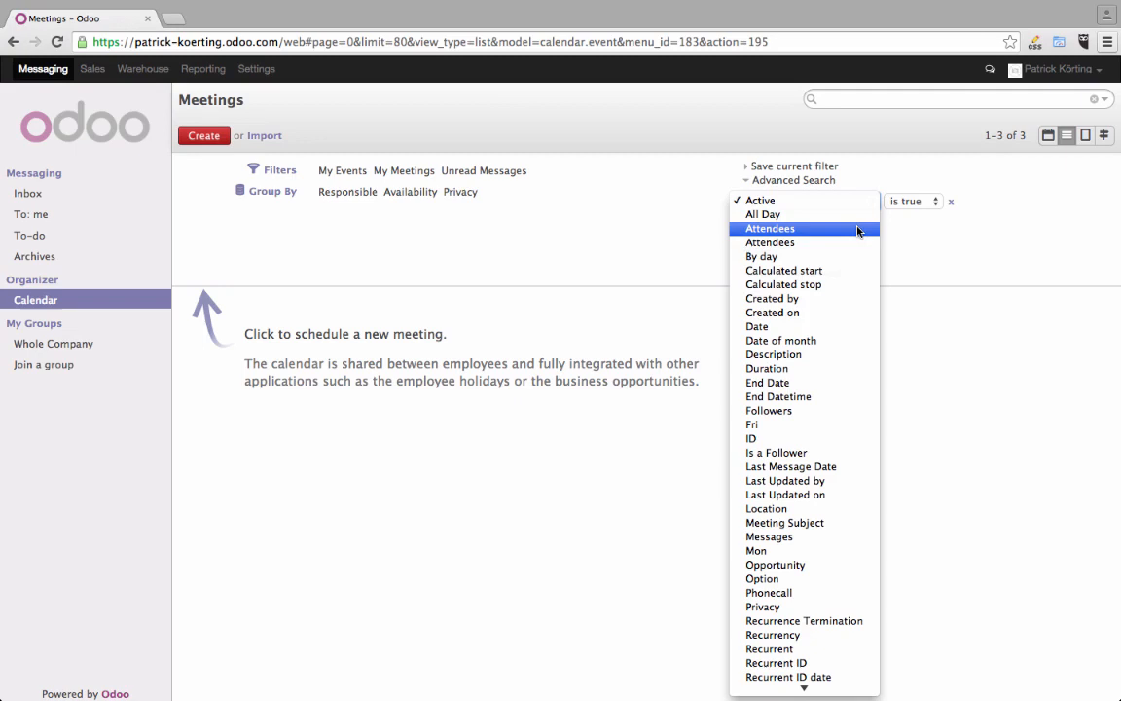
{"action": "mouse_move", "coordinate": [778, 396]}
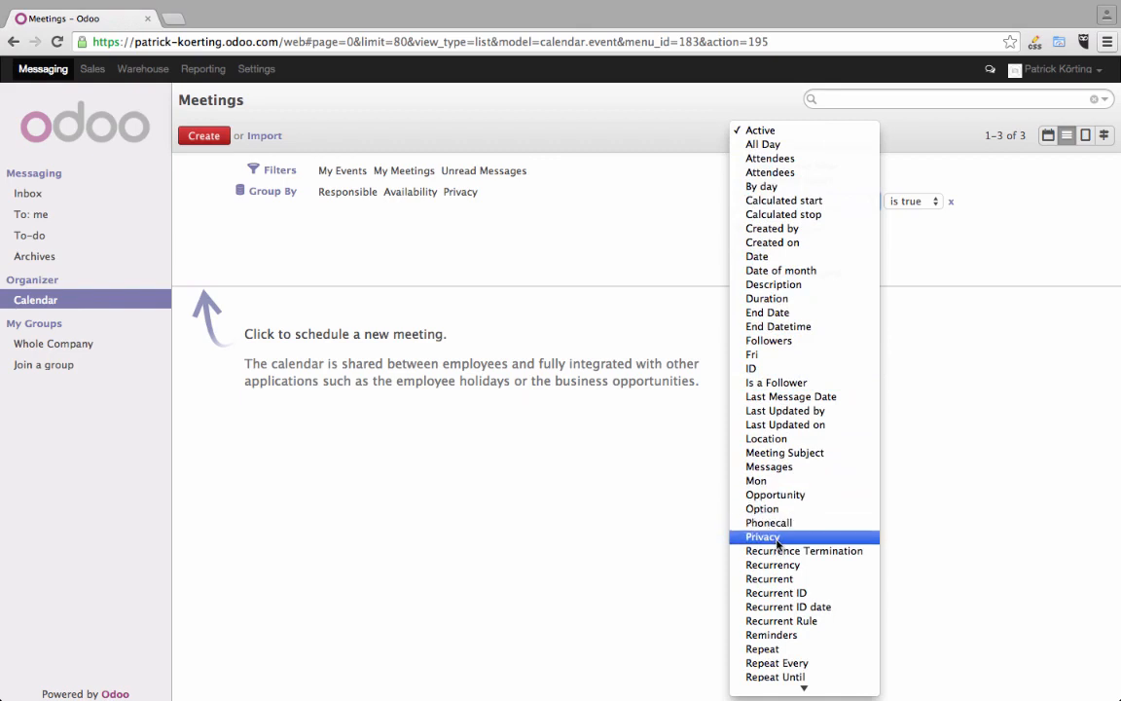
{"action": "mouse_move", "coordinate": [762, 508]}
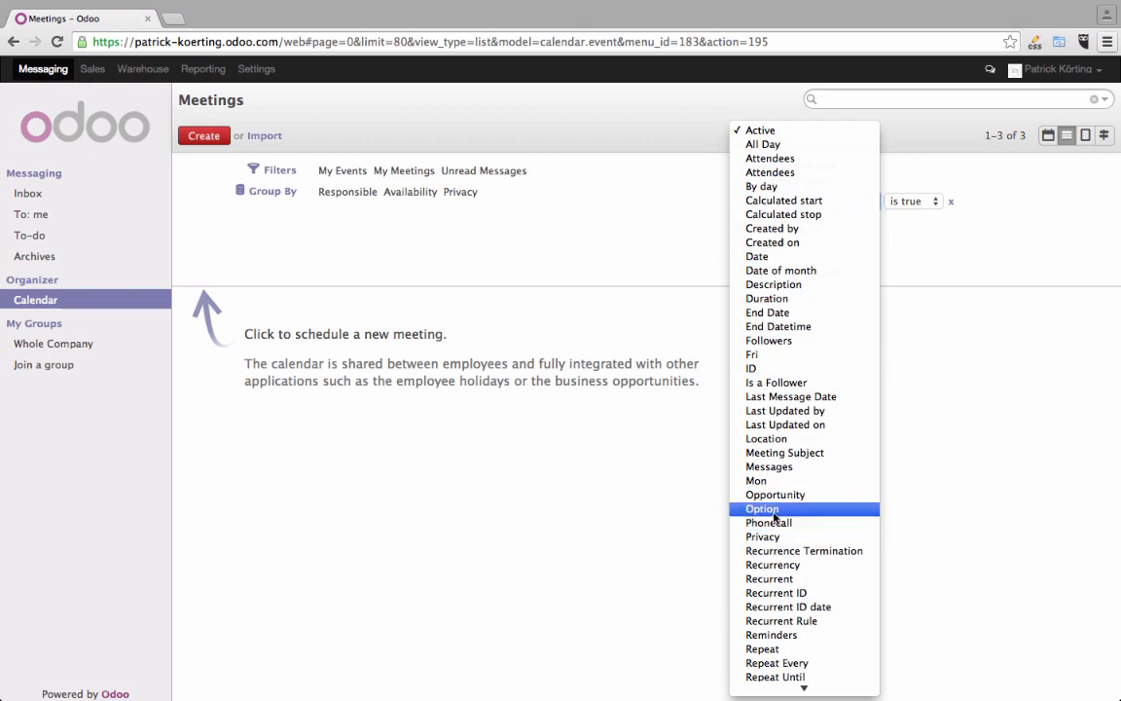
{"action": "mouse_move", "coordinate": [779, 516]}
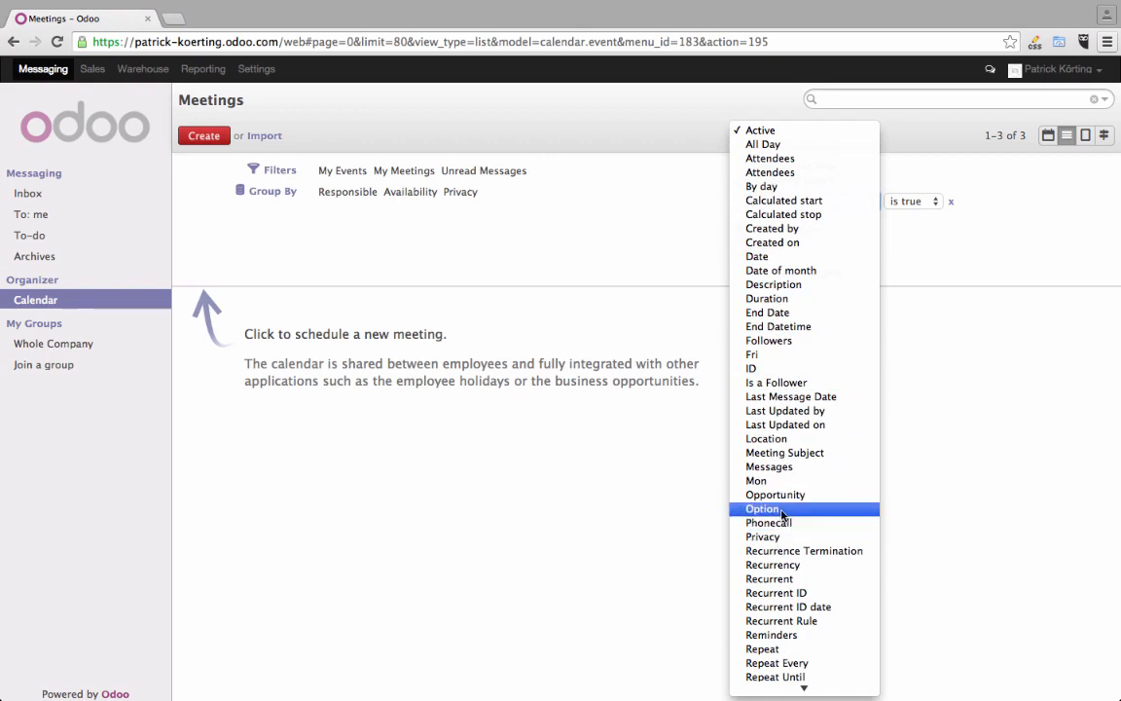
{"action": "mouse_move", "coordinate": [769, 466]}
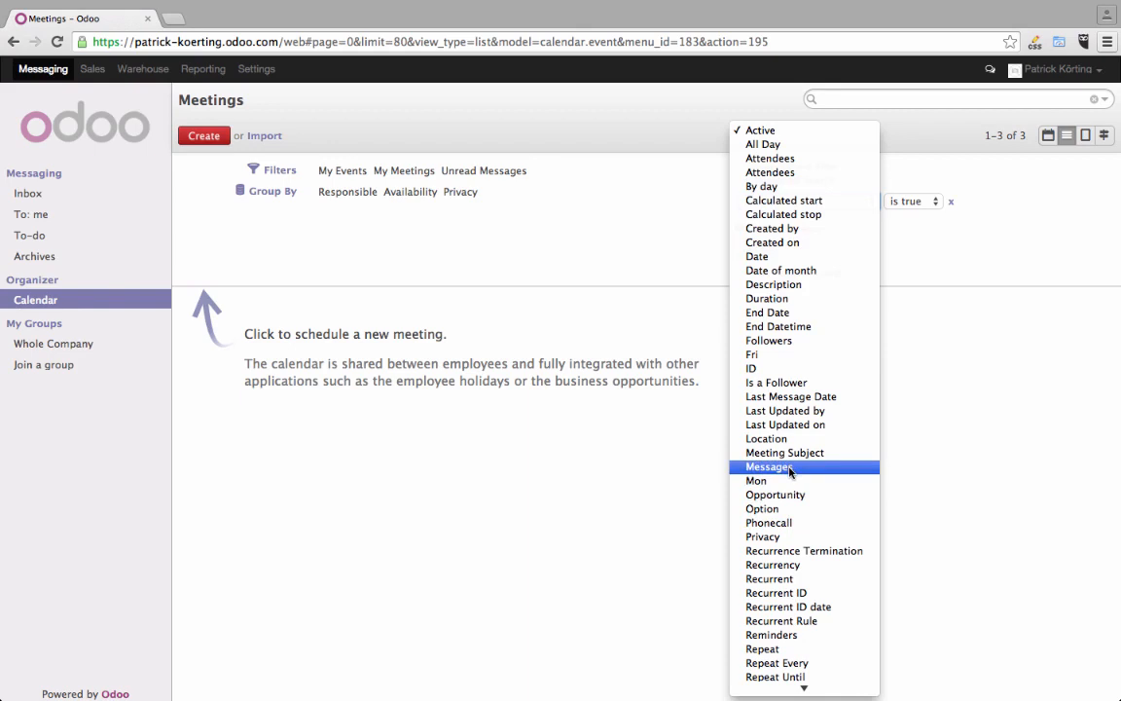
{"action": "scroll", "scroll_direction": "down", "scroll_amount": 3}
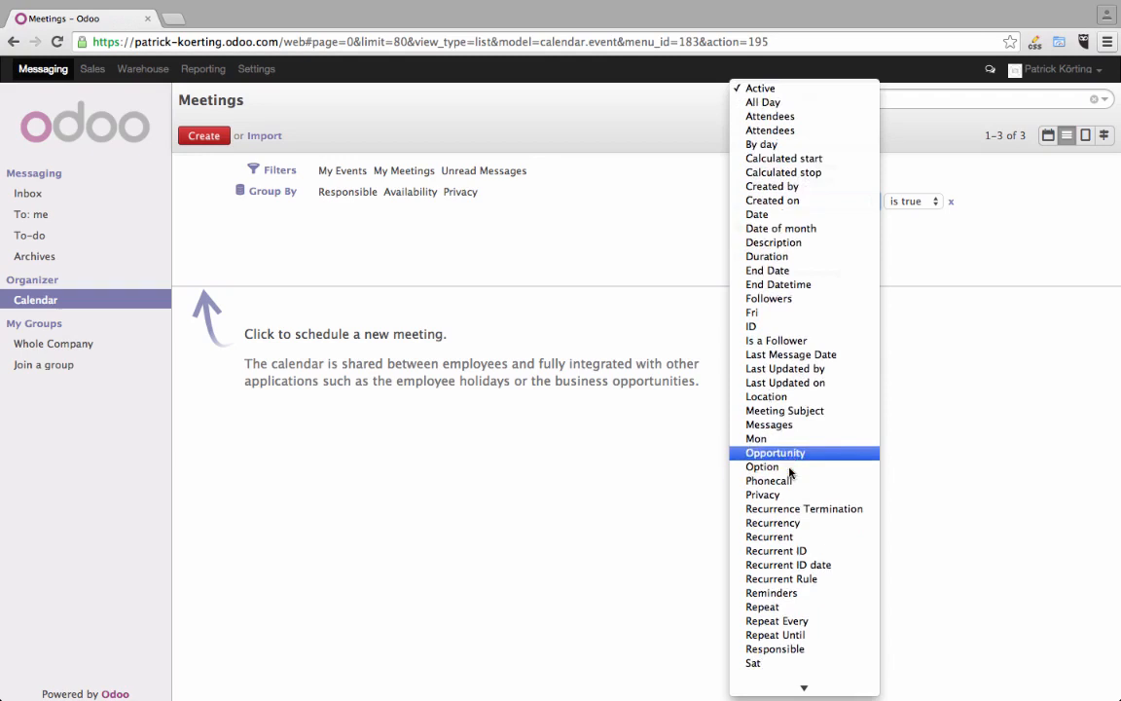
{"action": "scroll", "scroll_direction": "down", "scroll_amount": 3}
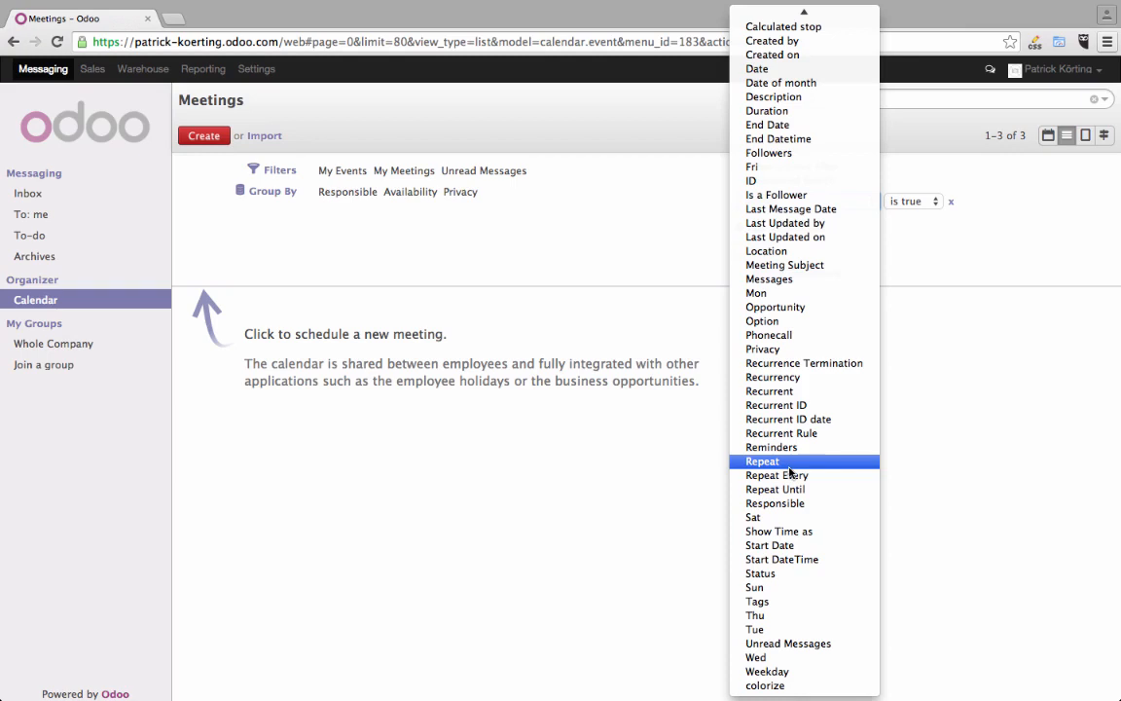
{"action": "mouse_move", "coordinate": [761, 573]}
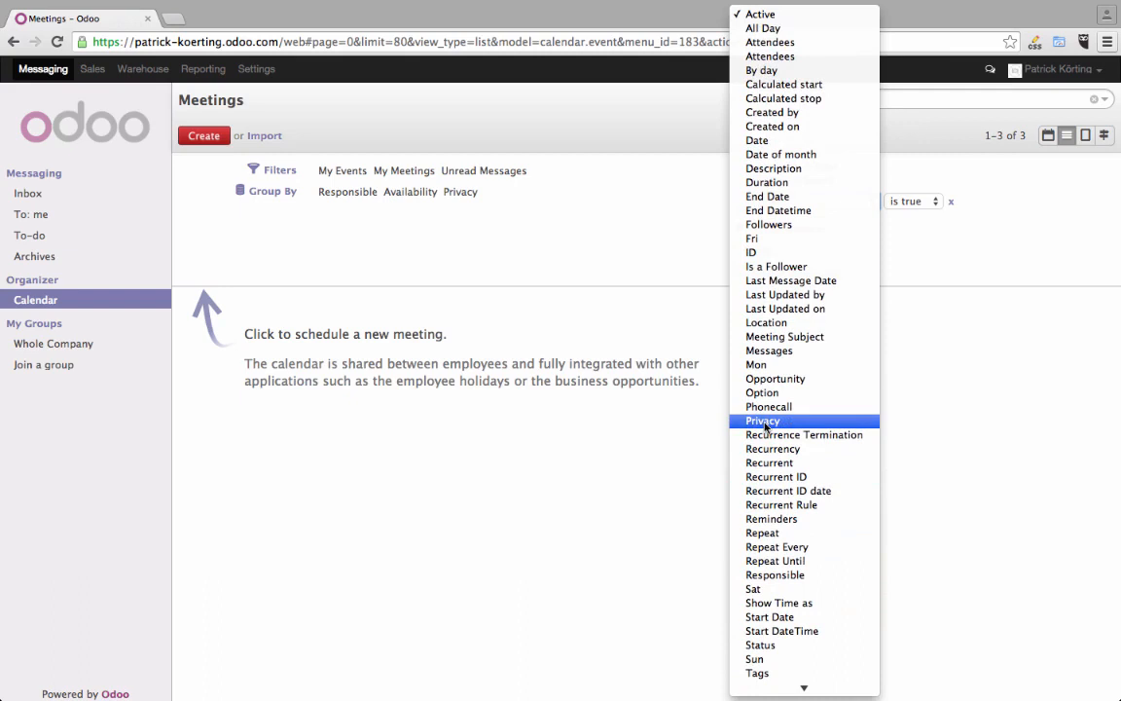
{"action": "mouse_move", "coordinate": [778, 211]}
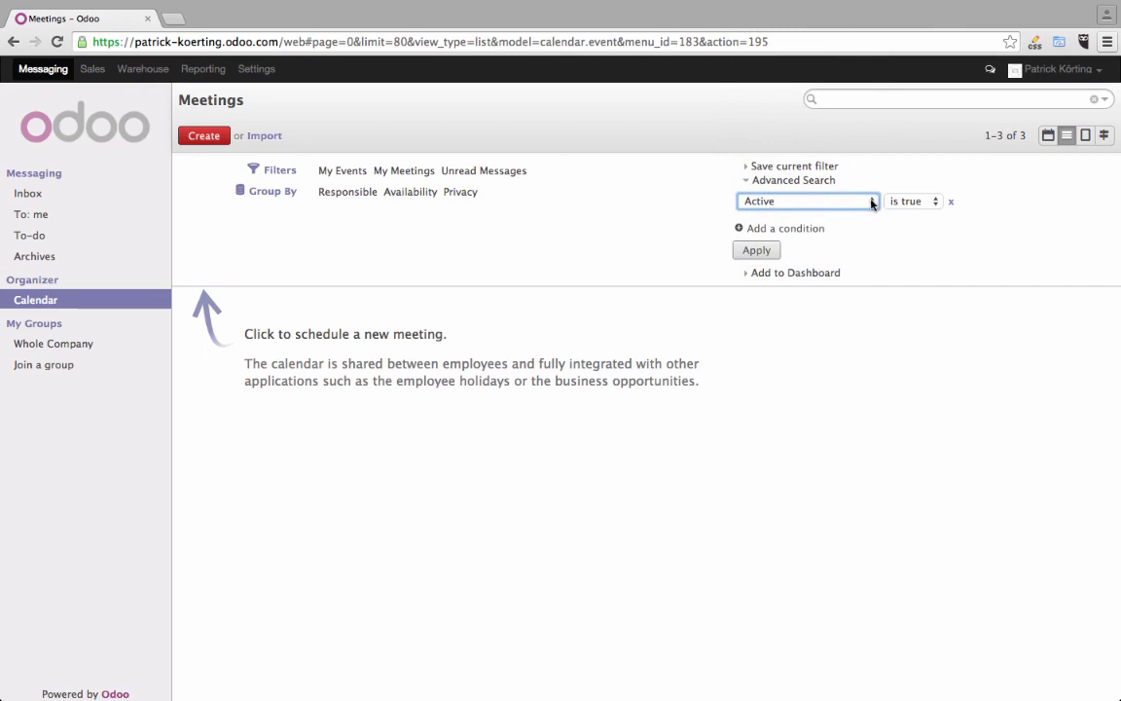
Step: Set the first condition to Attendees contains 'patr'
{"action": "left_click", "coordinate": [806, 201]}
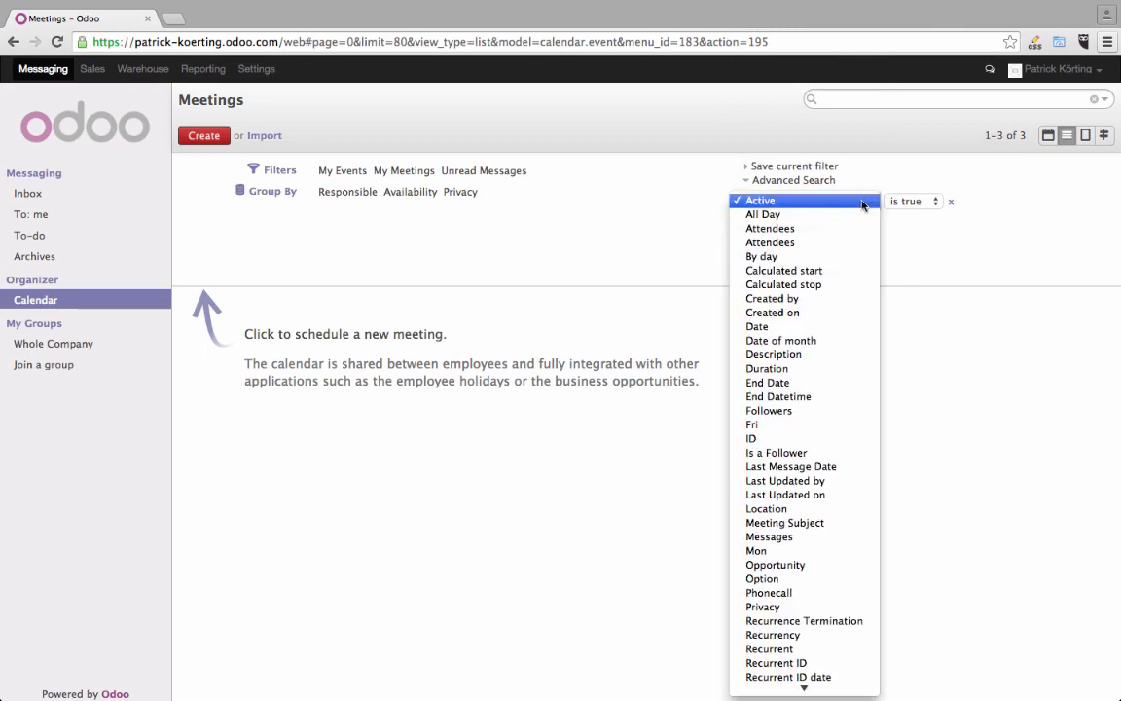
{"action": "left_click", "coordinate": [770, 228]}
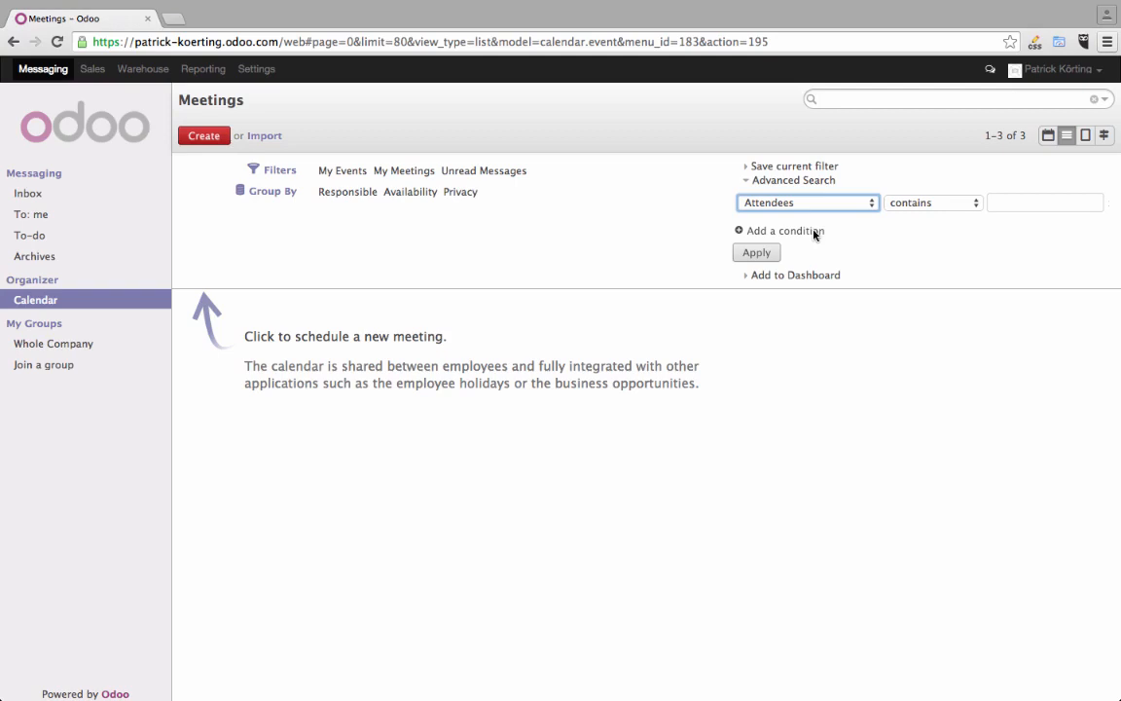
{"action": "left_click", "coordinate": [1046, 202]}
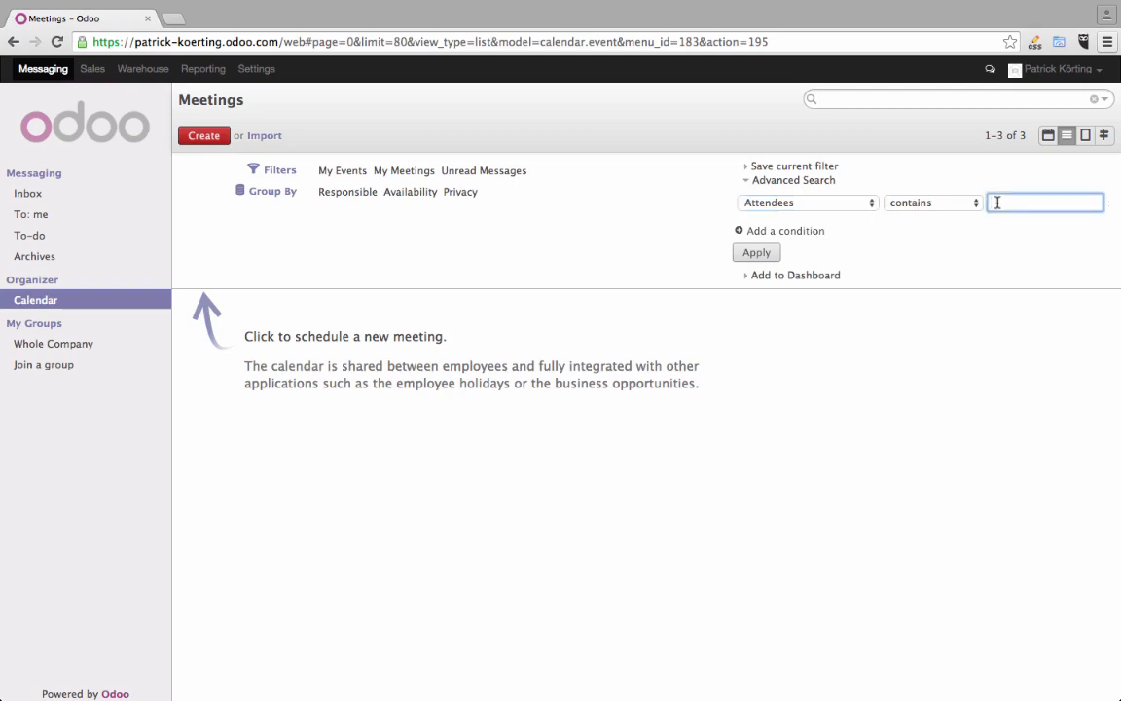
{"action": "type", "text": "patrick"}
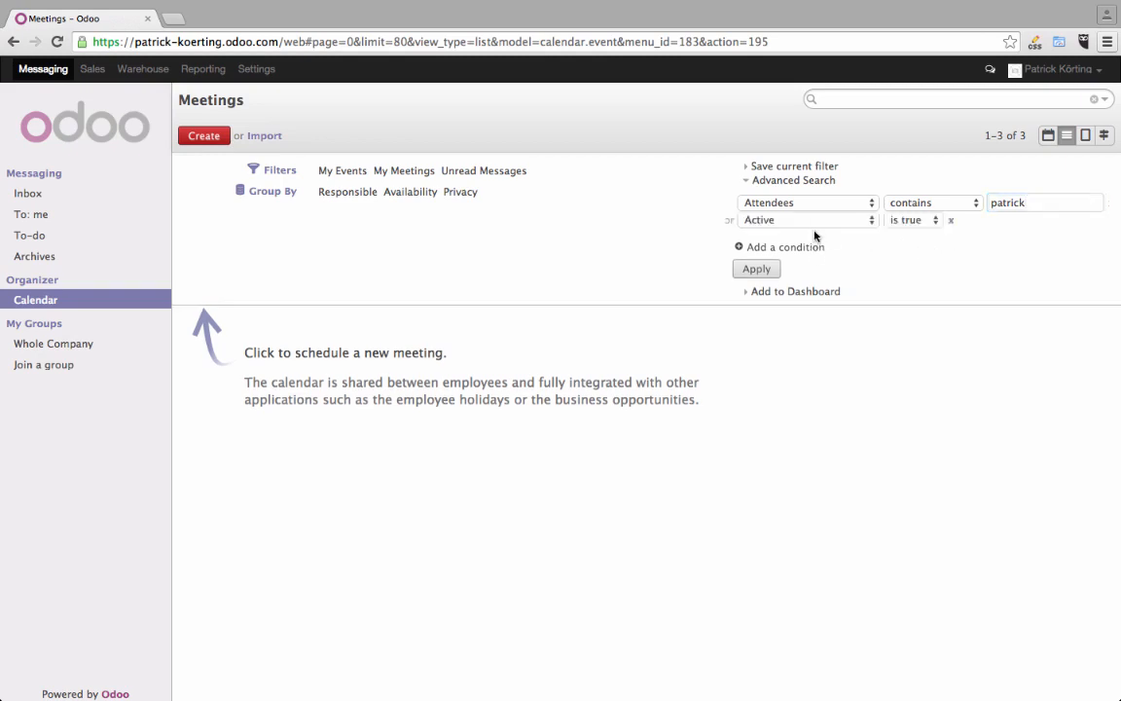
Step: Add a second condition: Date of month equals april
{"action": "left_click", "coordinate": [807, 219]}
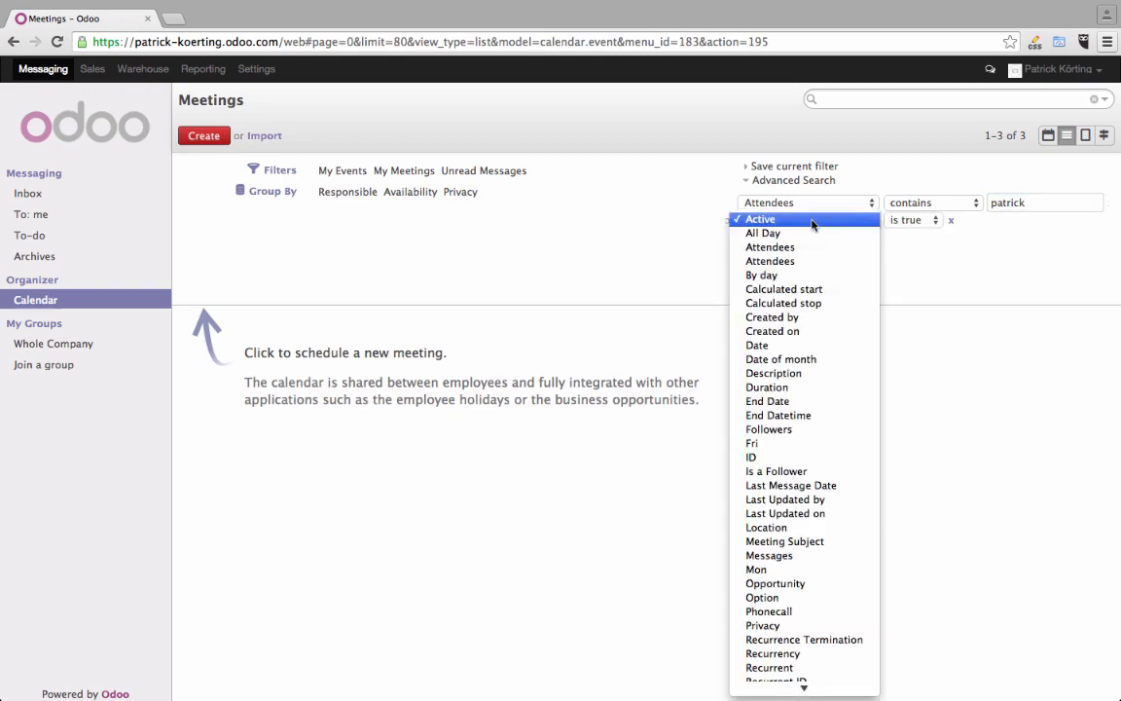
{"action": "mouse_move", "coordinate": [780, 360]}
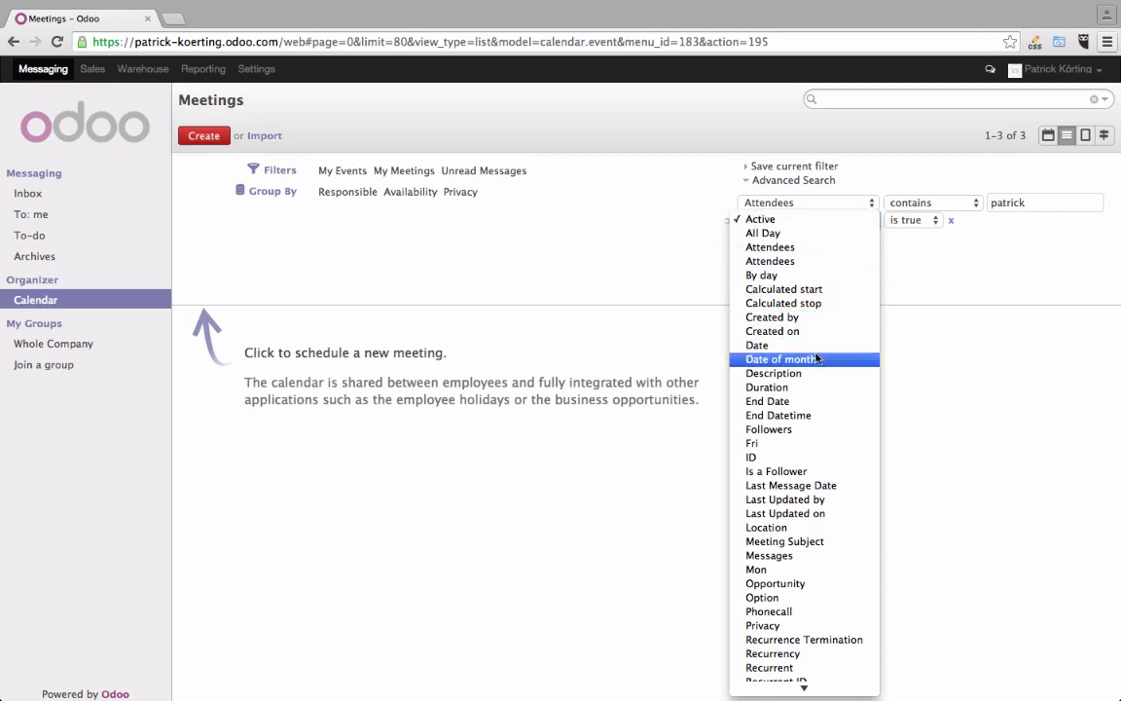
{"action": "left_click", "coordinate": [780, 359]}
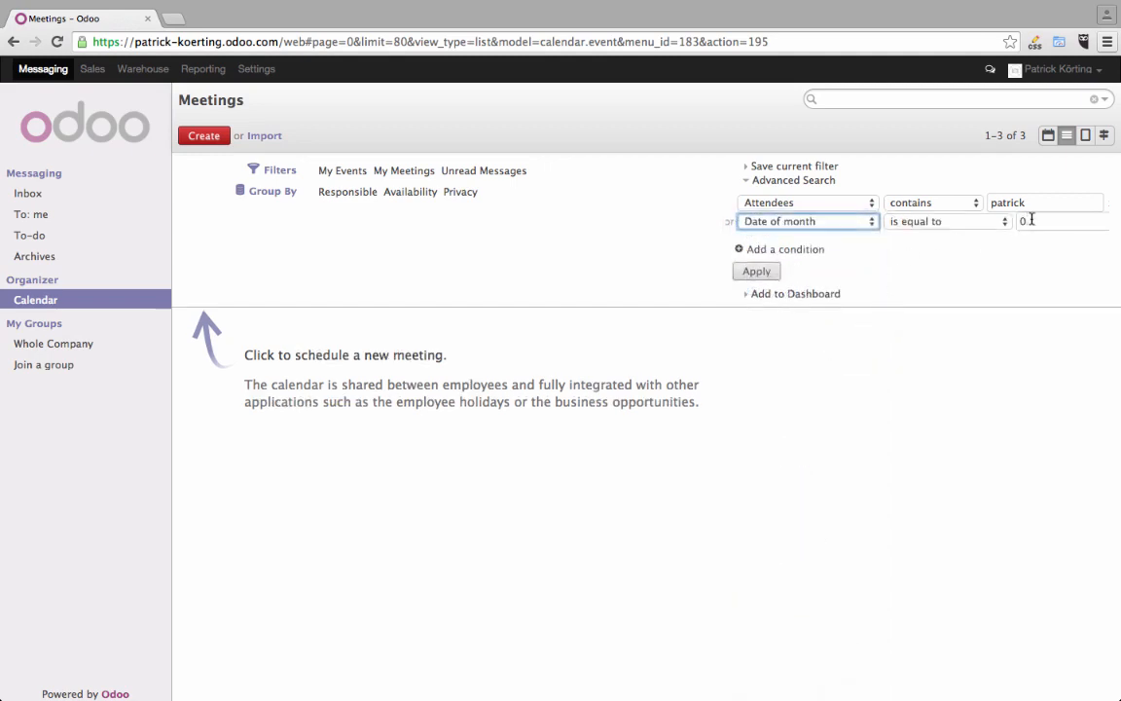
{"action": "type", "text": "ap"}
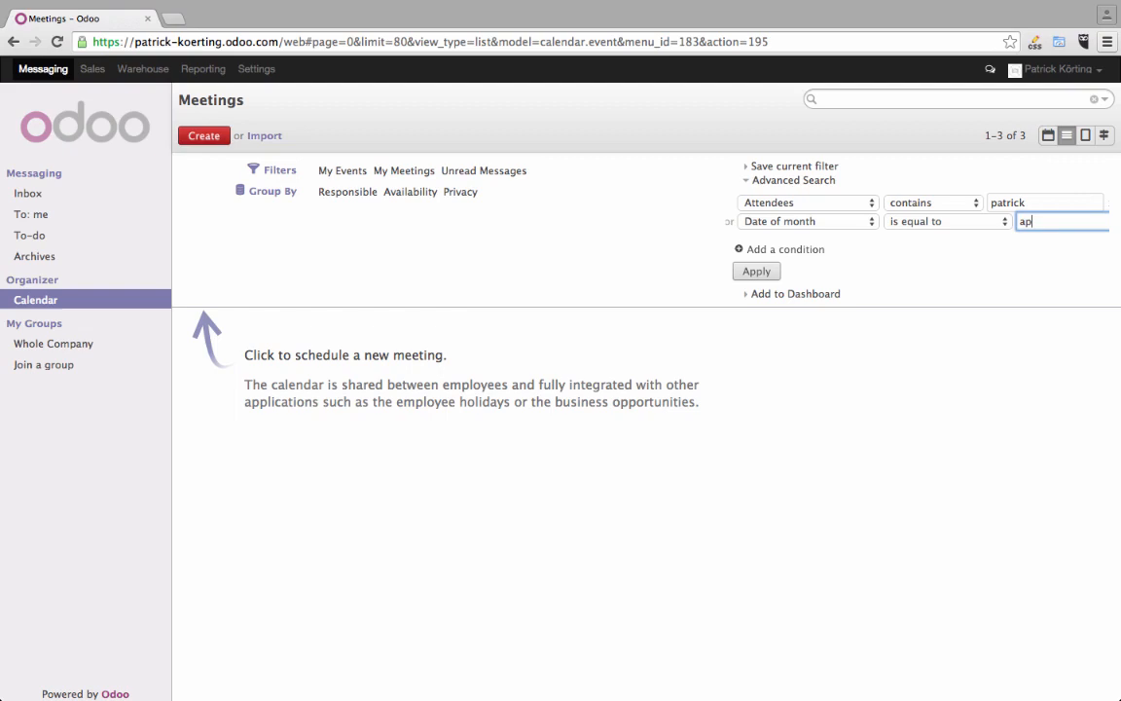
{"action": "left_click", "coordinate": [756, 271]}
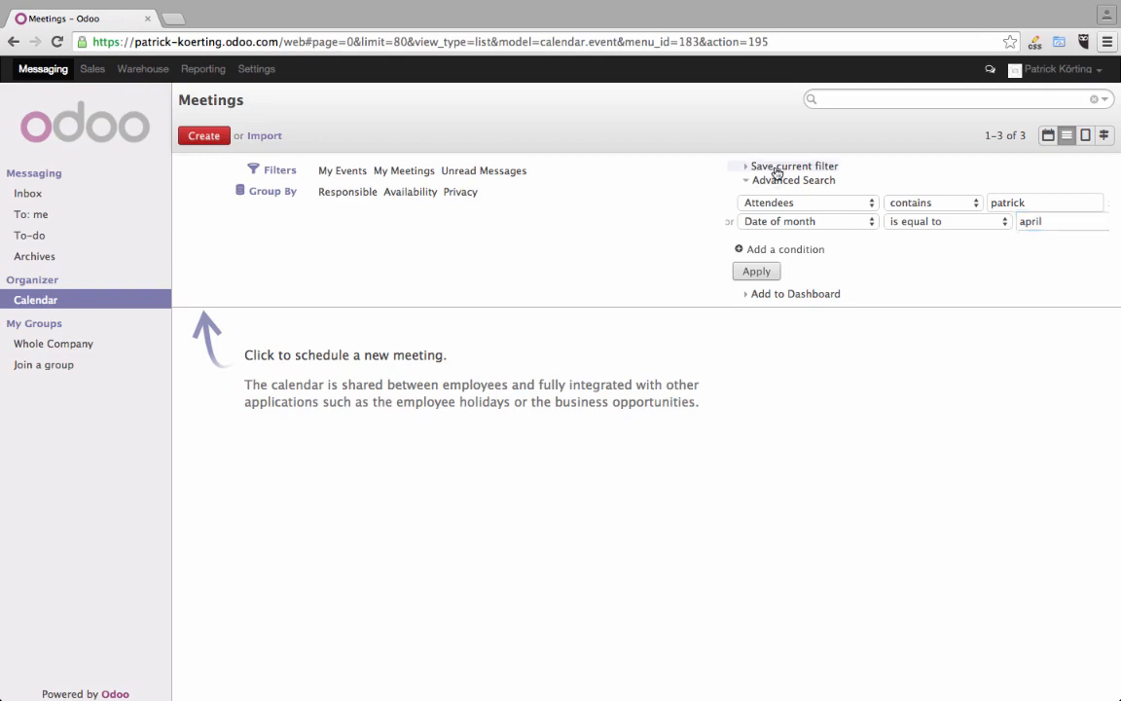
Step: Save the meeting search as favorite 'Money', shared with all users
{"action": "left_click", "coordinate": [793, 166]}
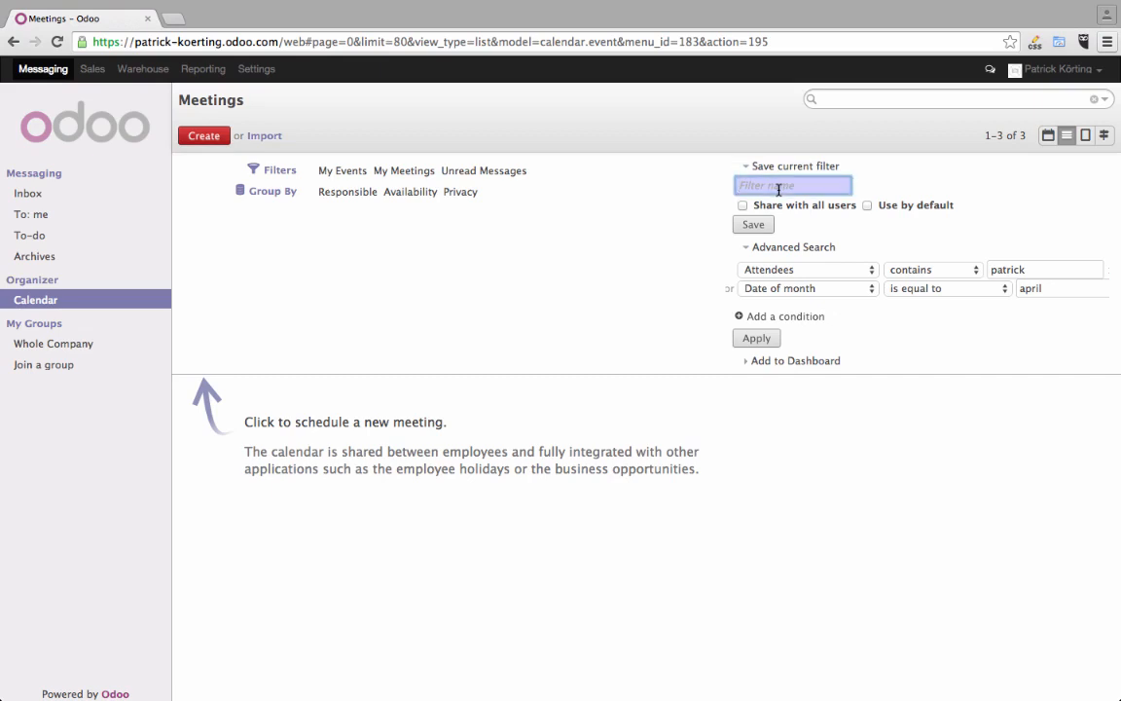
{"action": "type", "text": "M"}
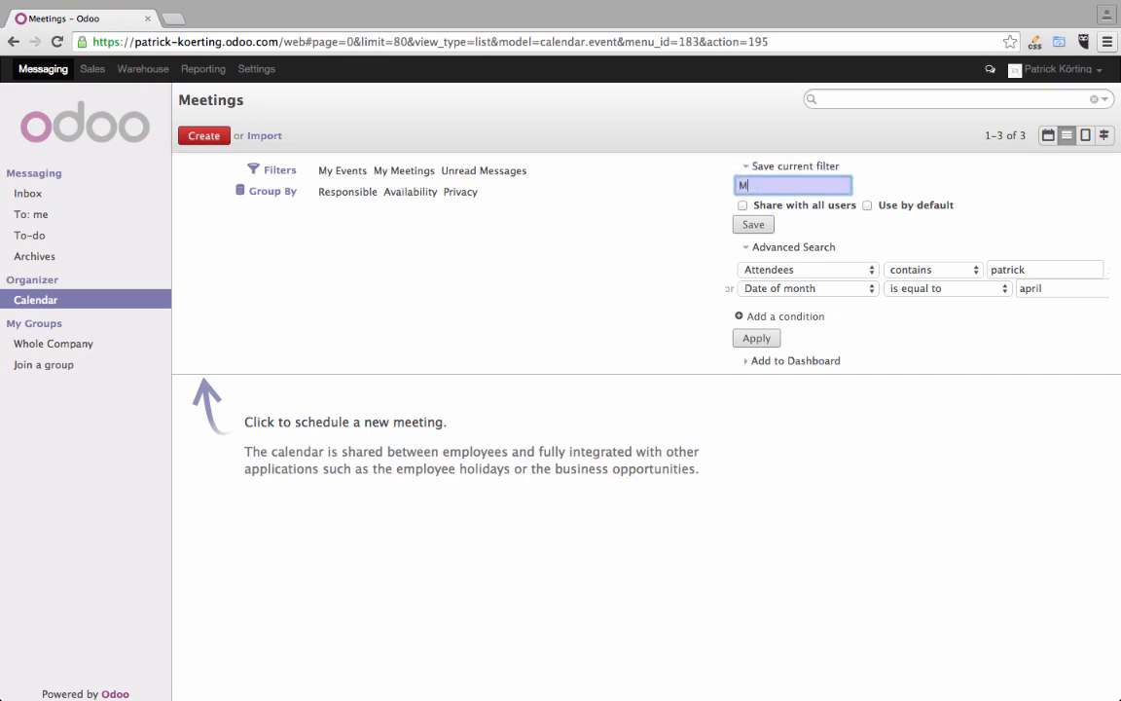
{"action": "type", "text": "oe"}
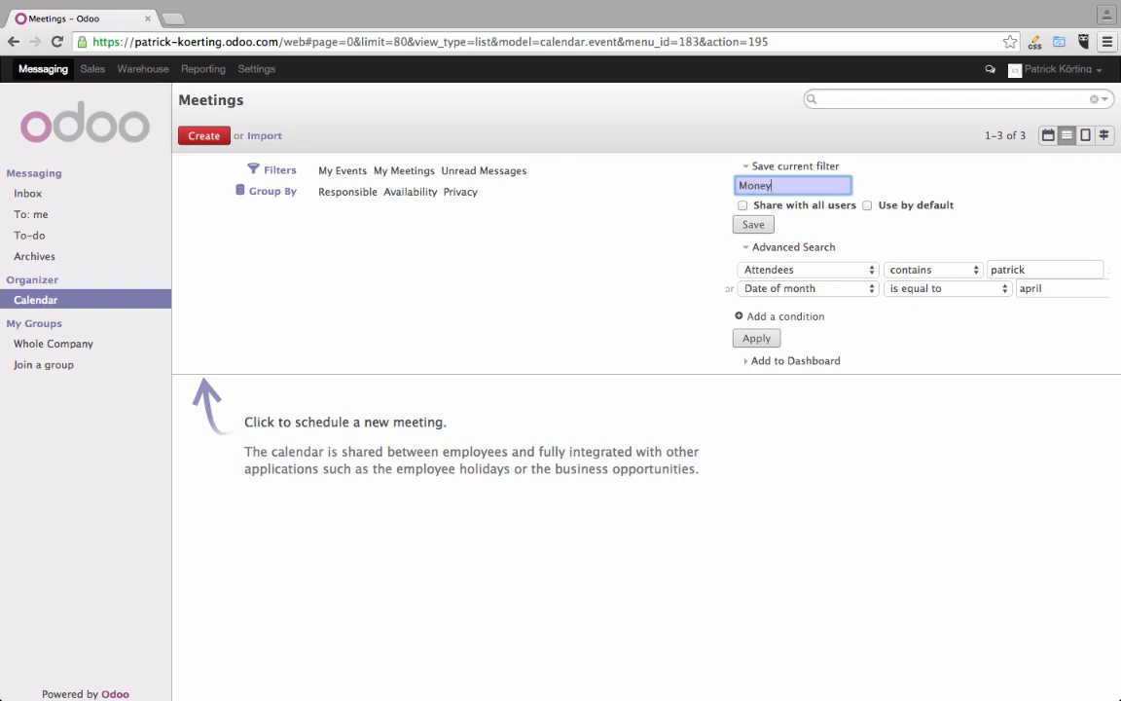
{"action": "left_click", "coordinate": [743, 204]}
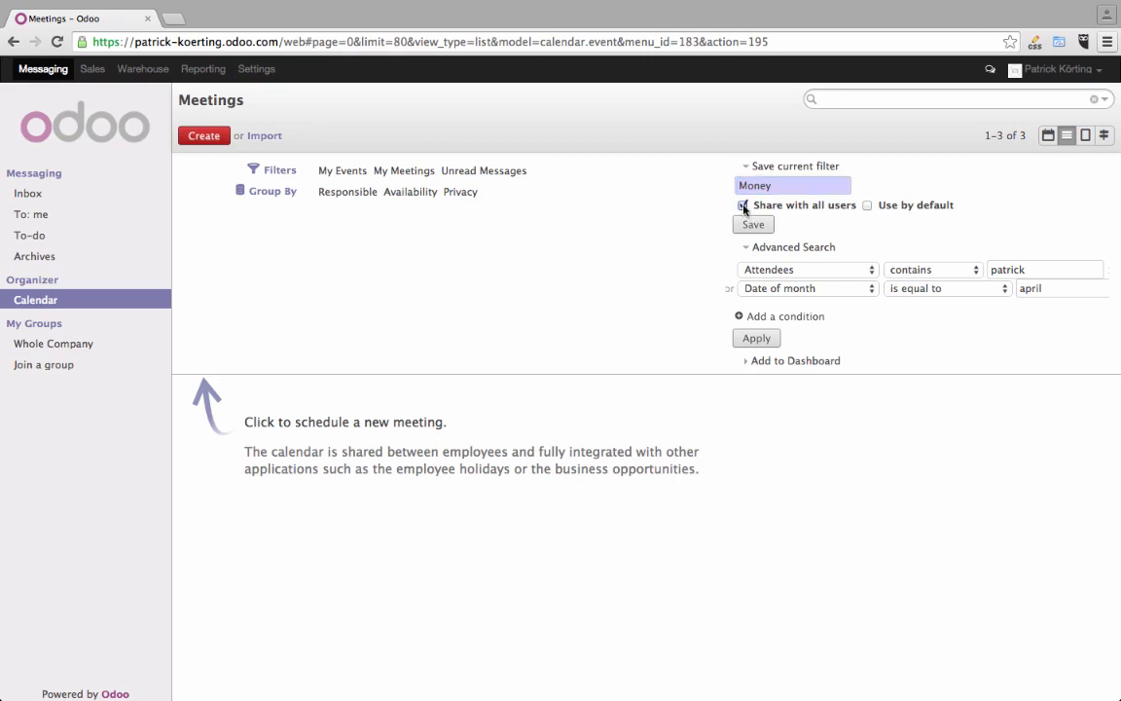
{"action": "left_click", "coordinate": [753, 224]}
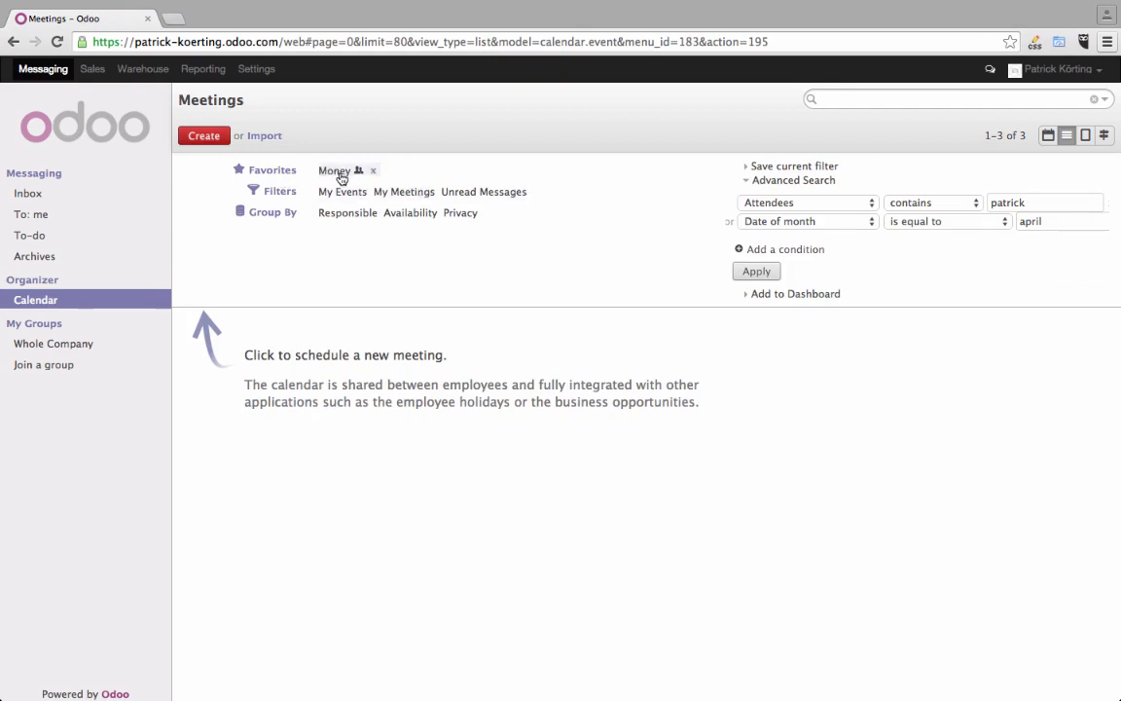
{"action": "mouse_move", "coordinate": [334, 177]}
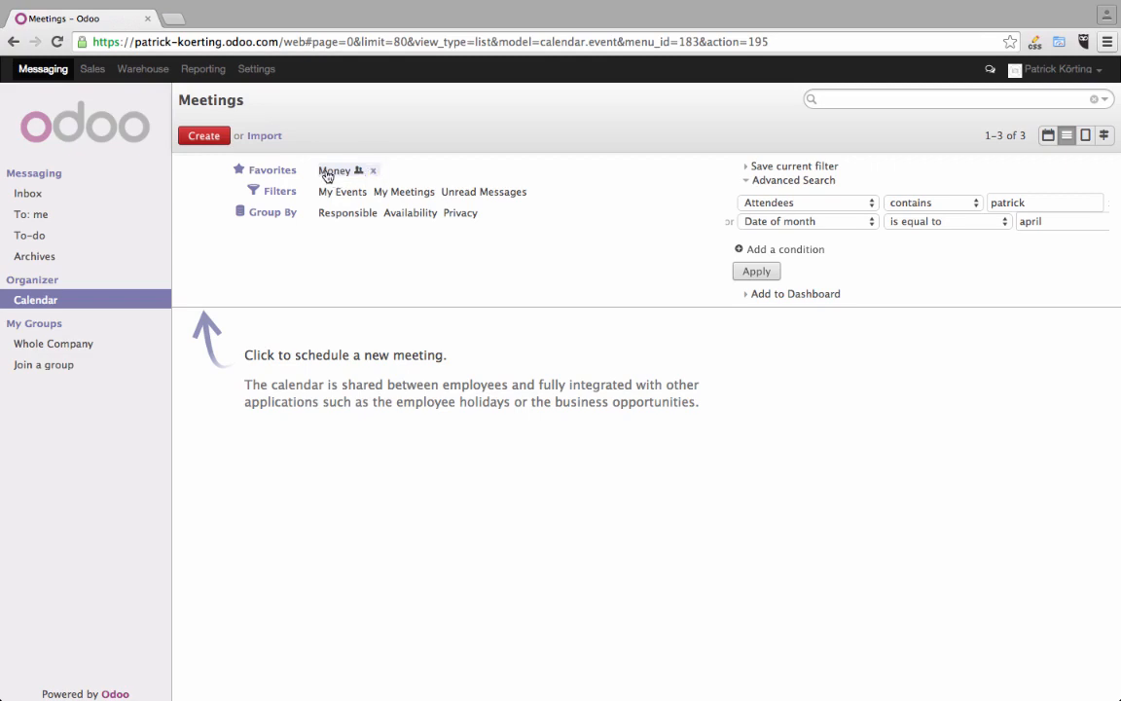
Step: Apply the Money favorite and expand the Add to Dashboard options
{"action": "left_click", "coordinate": [335, 171]}
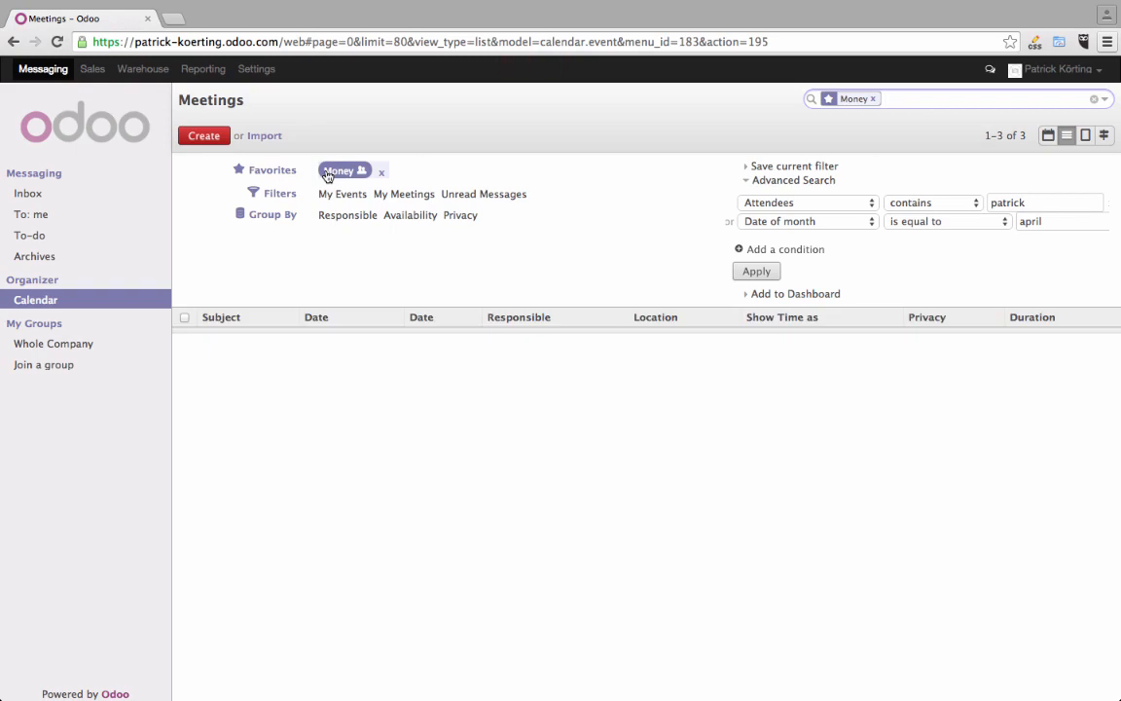
{"action": "left_click", "coordinate": [756, 271]}
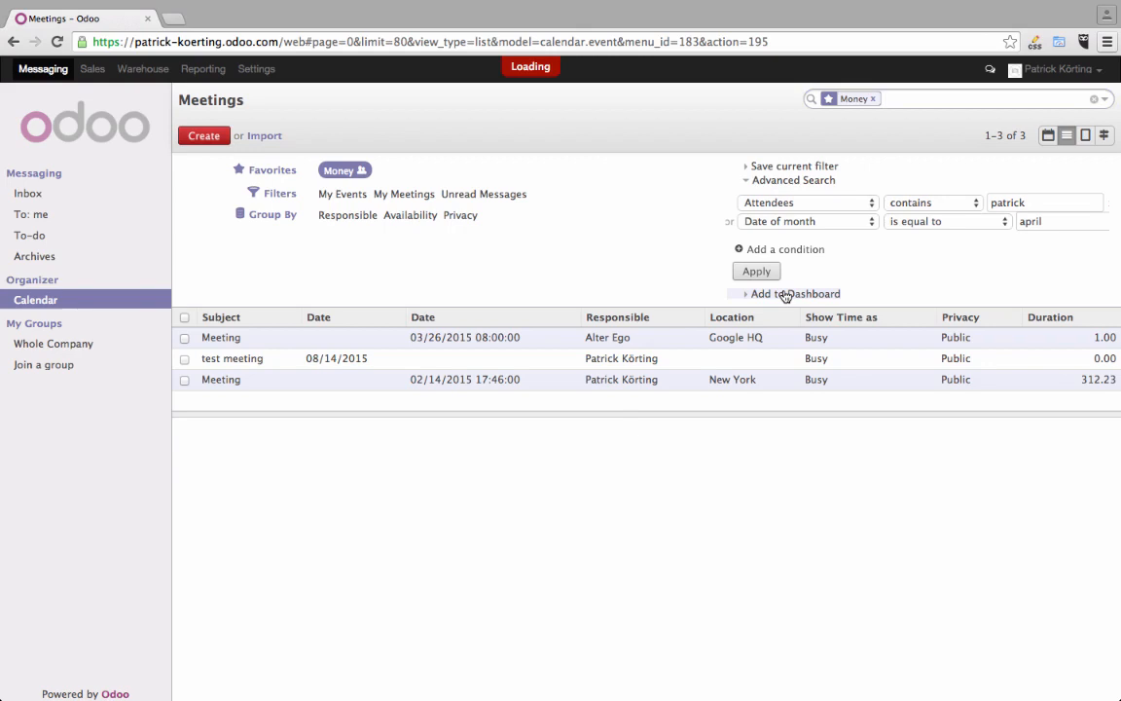
{"action": "left_click", "coordinate": [795, 293]}
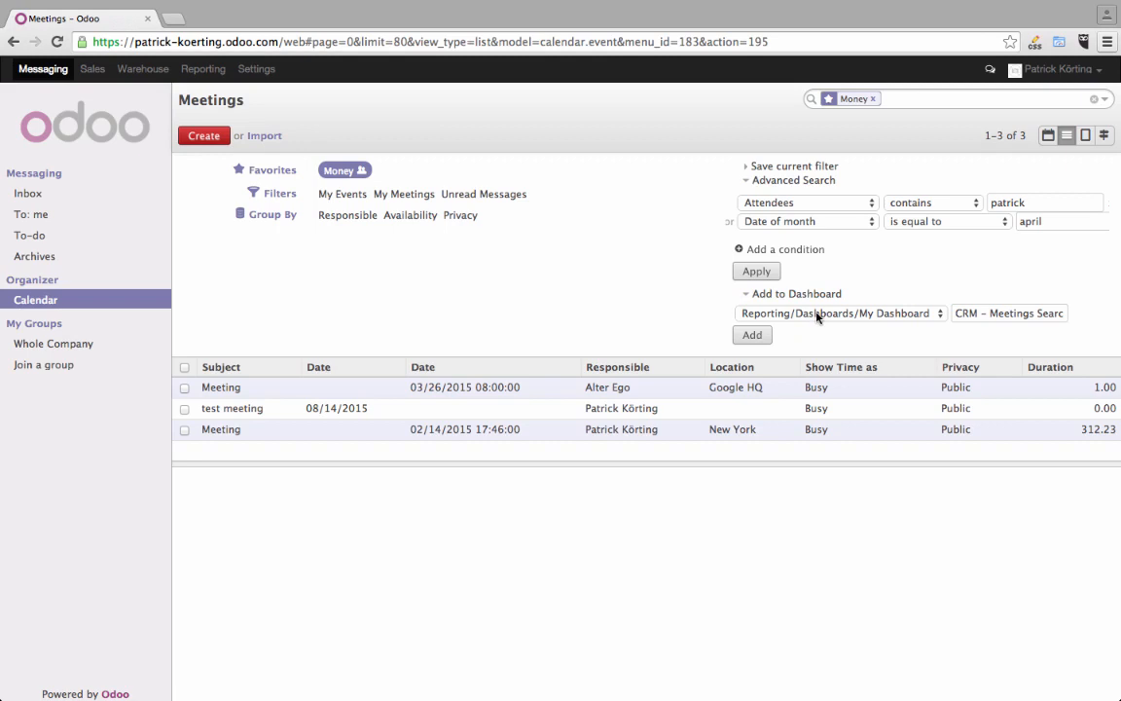
{"action": "mouse_move", "coordinate": [921, 326]}
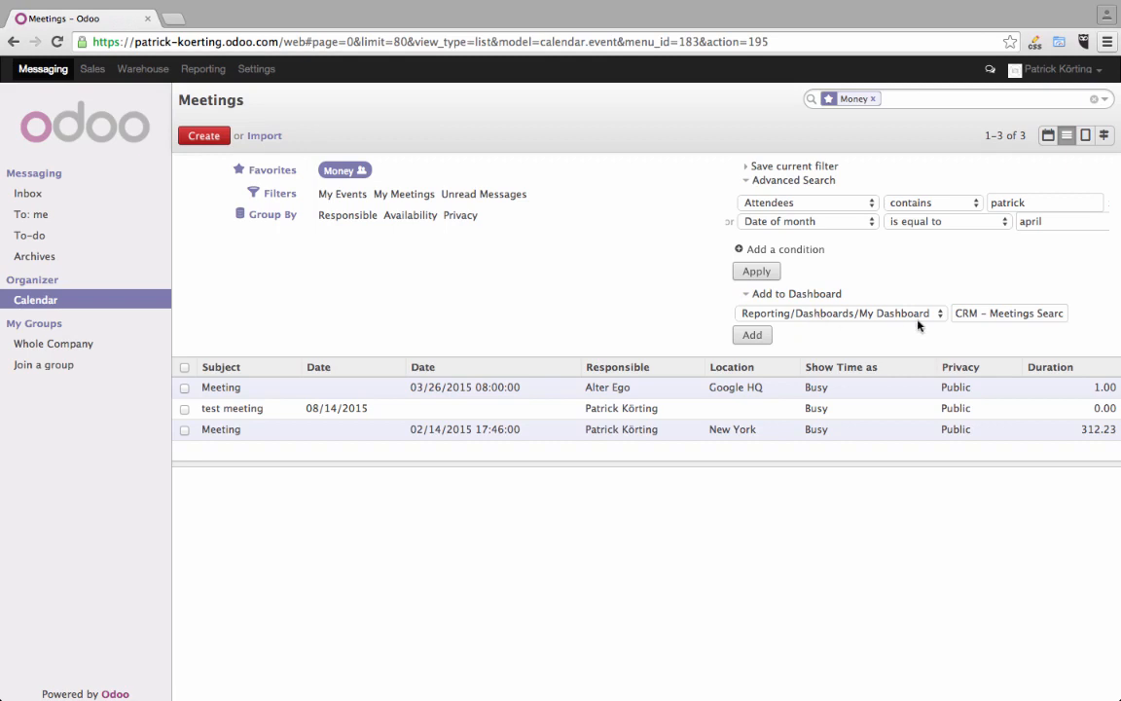
Step: Add the Money-filtered meetings to My Dashboard with the title 'Money'
{"action": "left_click", "coordinate": [1009, 312]}
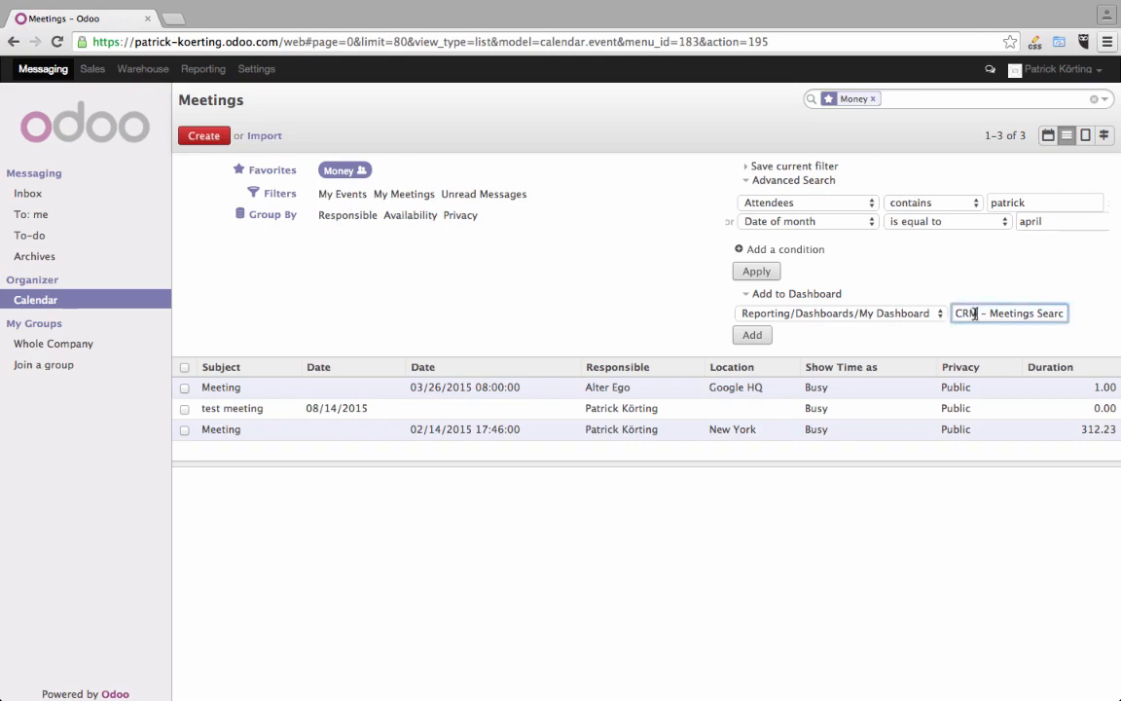
{"action": "type", "text": "M"}
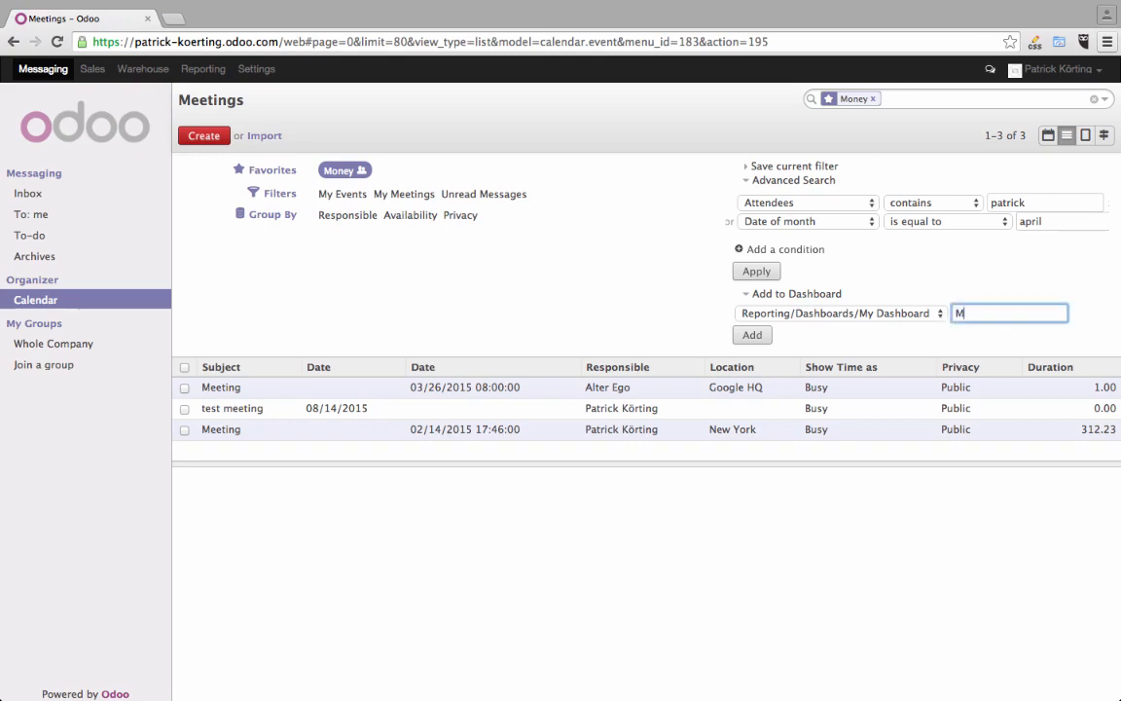
{"action": "type", "text": "oney"}
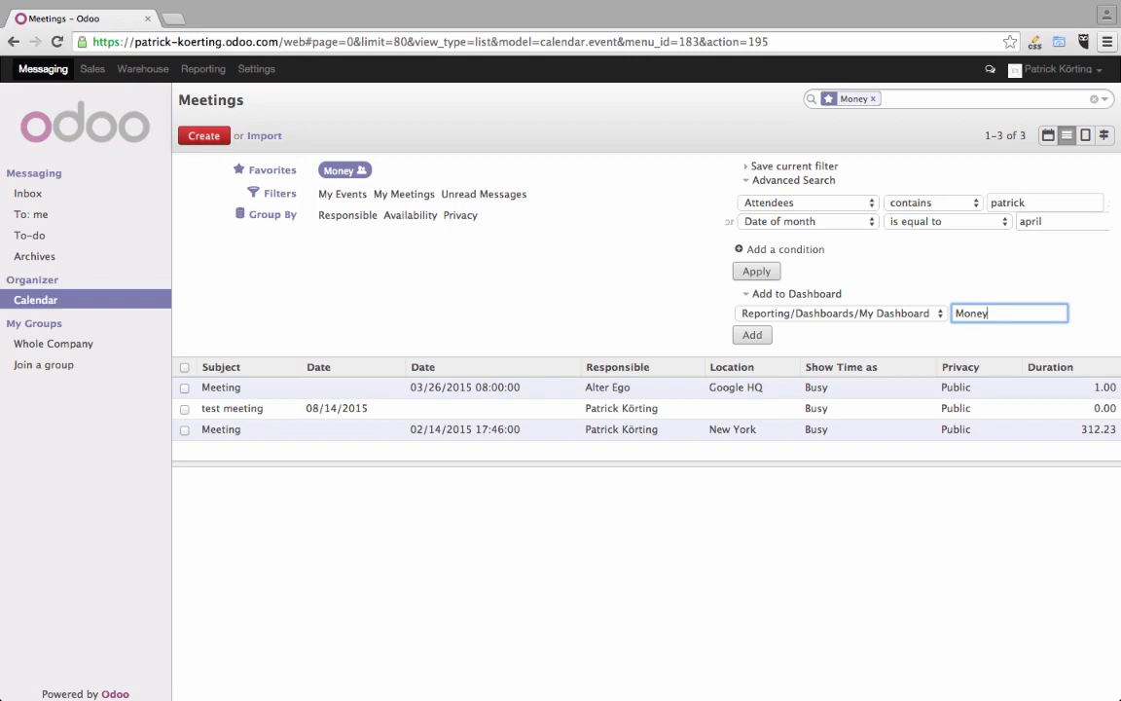
{"action": "left_click", "coordinate": [752, 335]}
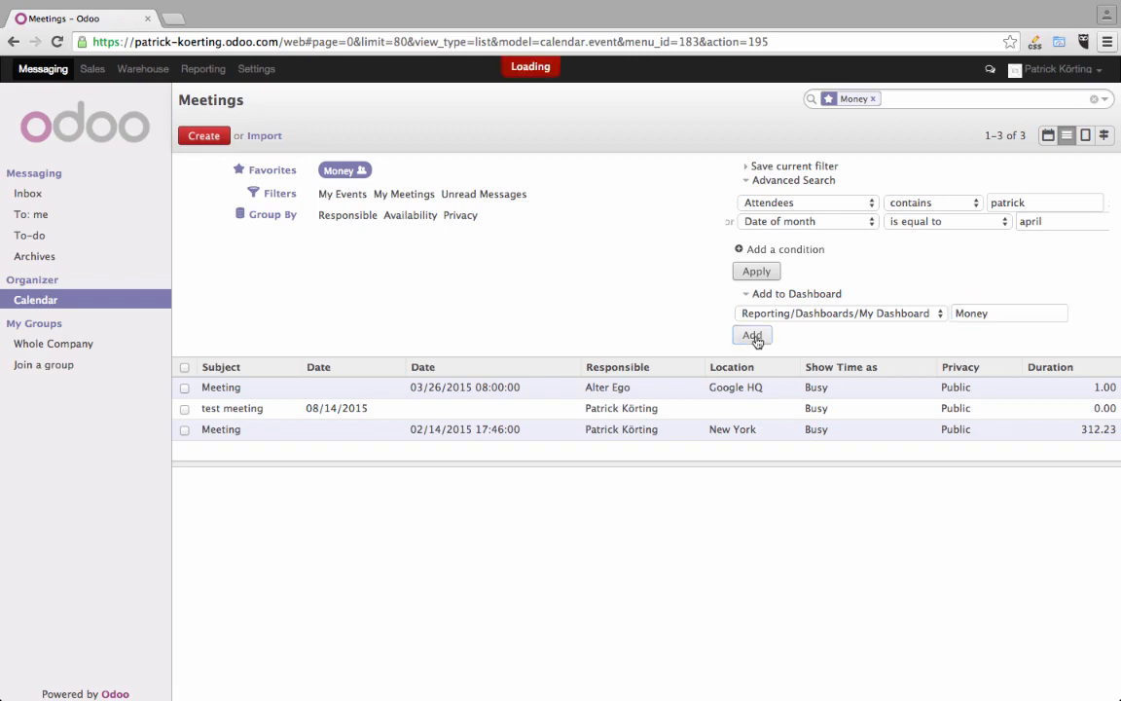
{"action": "left_click", "coordinate": [752, 335]}
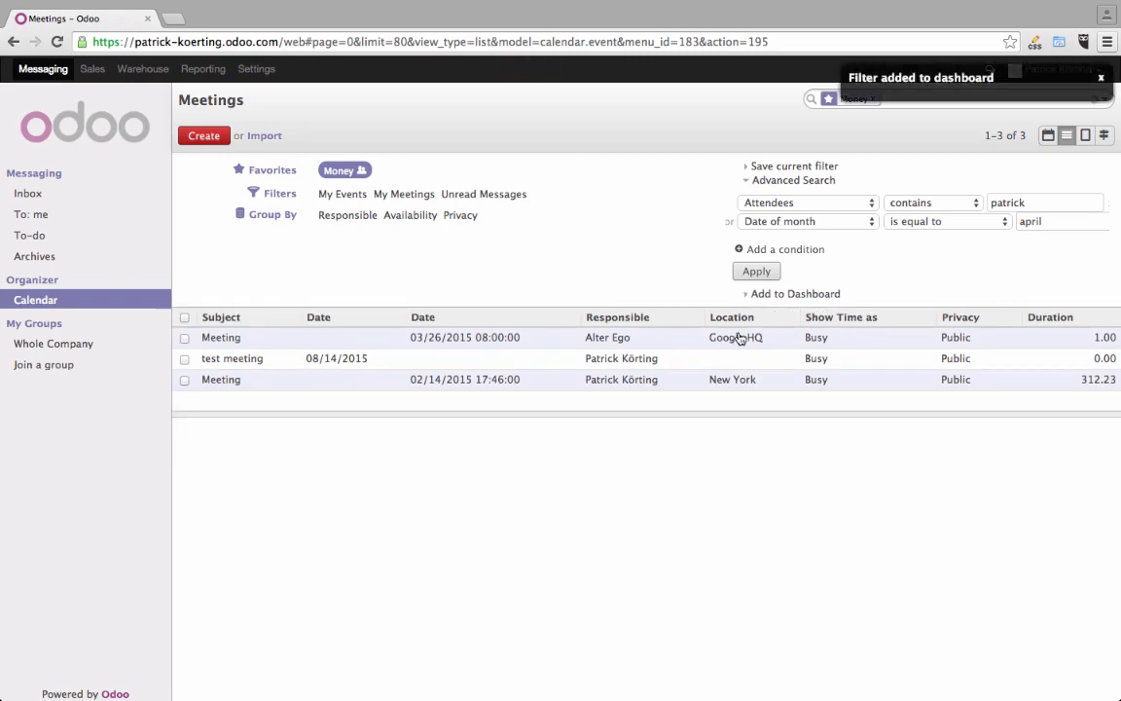
{"action": "left_click", "coordinate": [202, 68]}
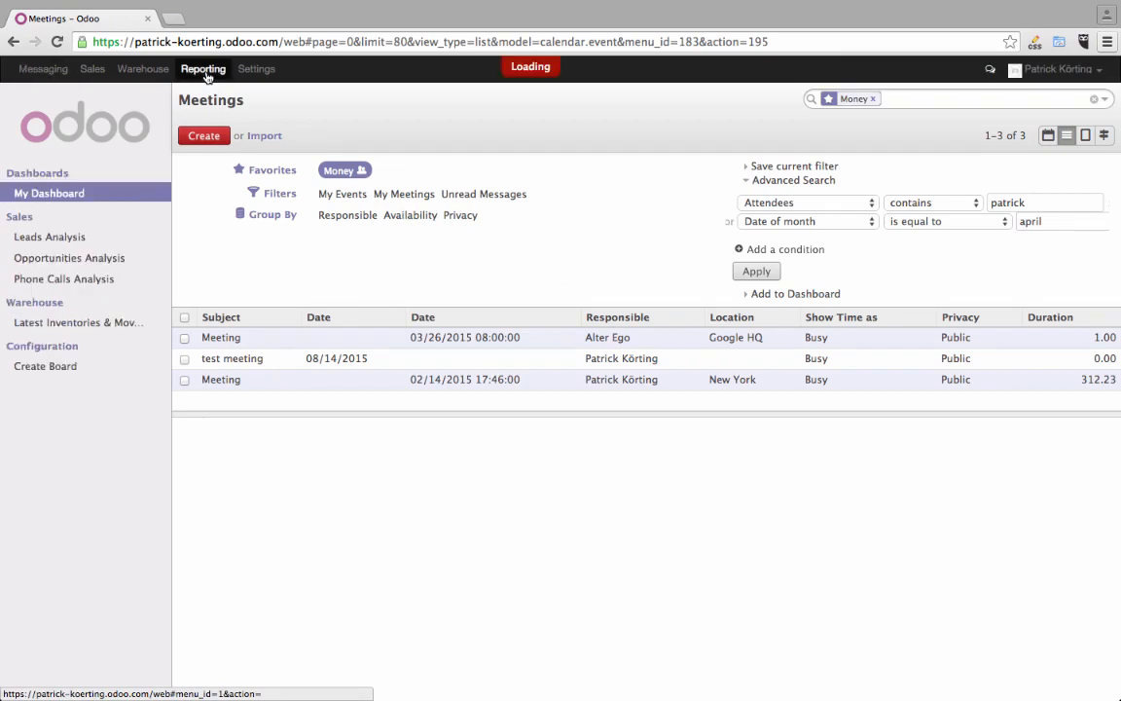
Step: Open My Dashboard, showing the Money panel above mac book orders
{"action": "left_click", "coordinate": [48, 193]}
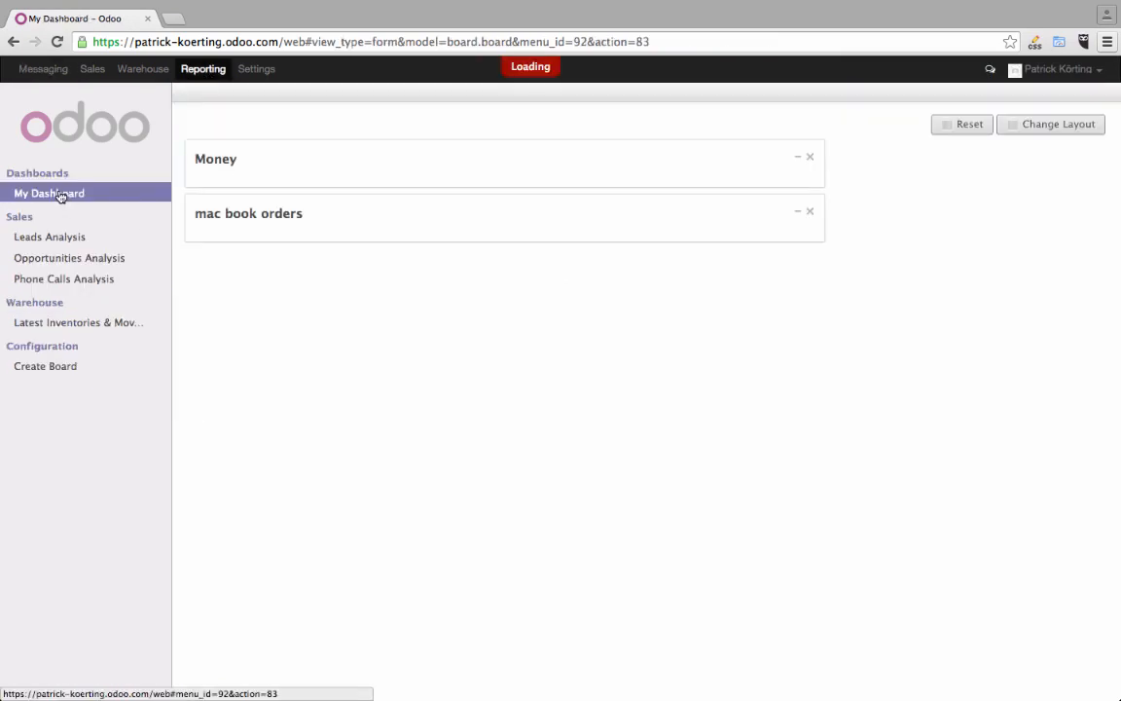
{"action": "mouse_move", "coordinate": [235, 163]}
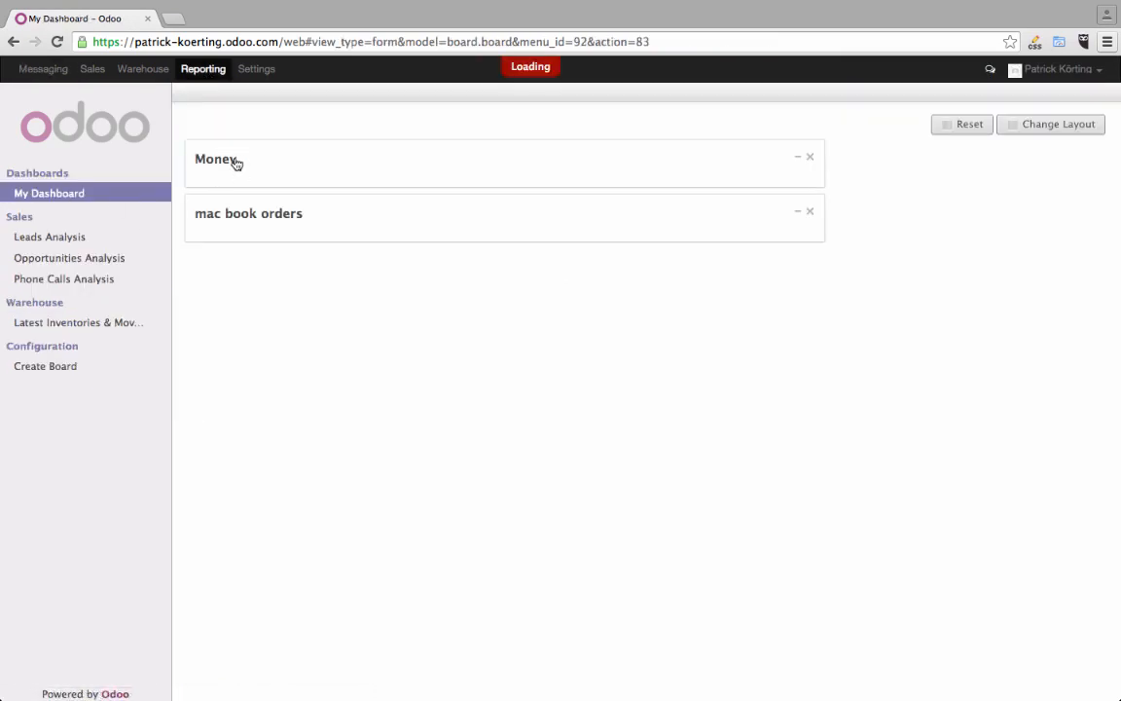